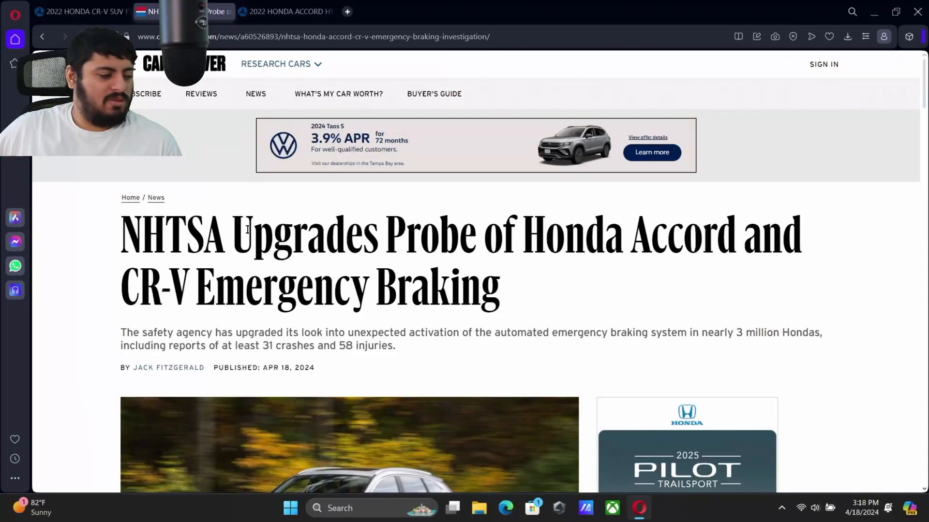
# Show the NHTSA Accord Hybrid investigation's Vehicles table of affected Accord and CR-V models
pyautogui.click(83, 36)
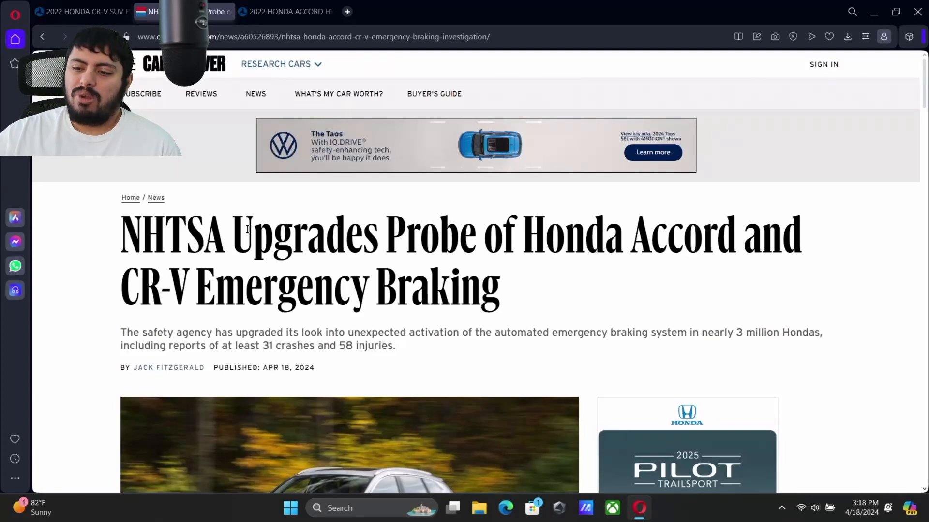
pyautogui.moveTo(382, 366)
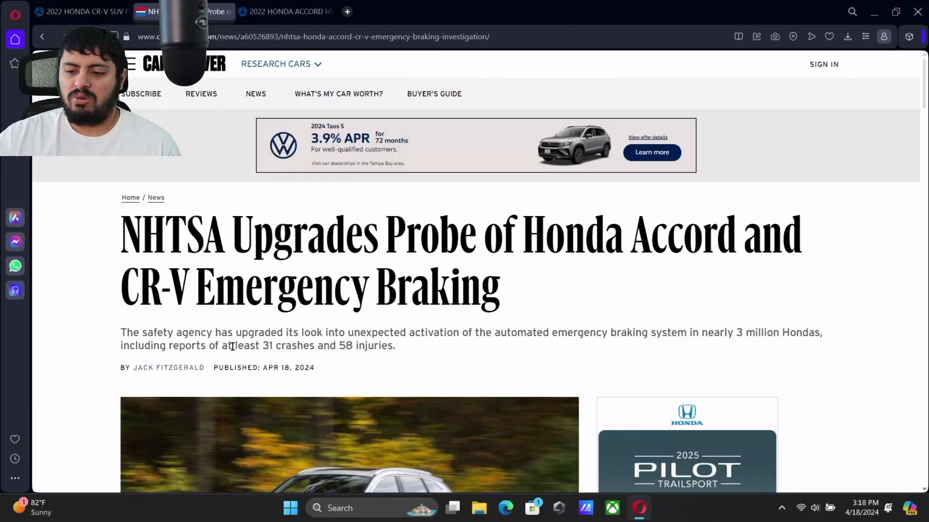
pyautogui.scroll(-3)
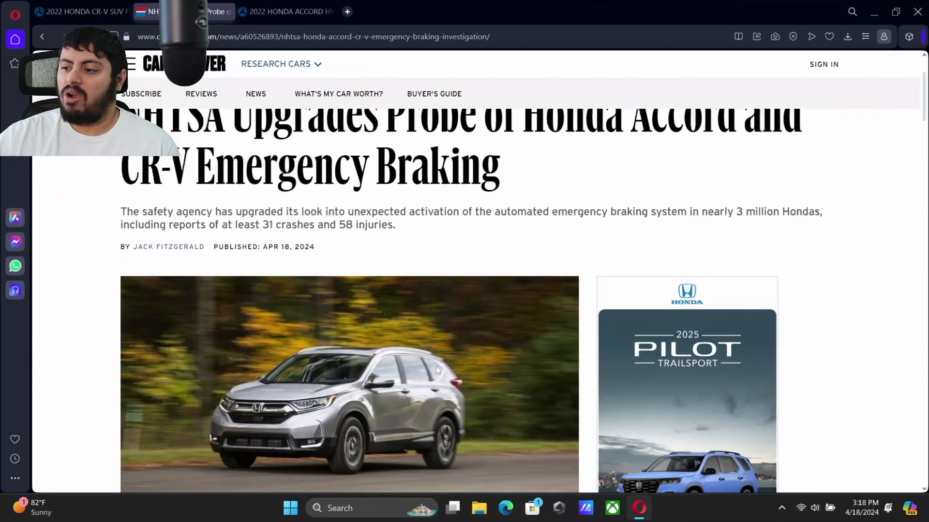
pyautogui.scroll(-3)
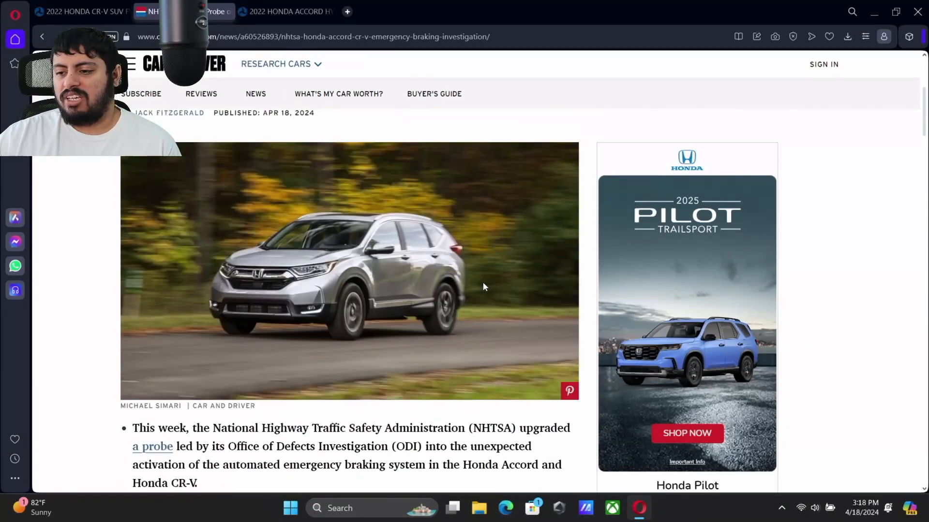
pyautogui.scroll(3)
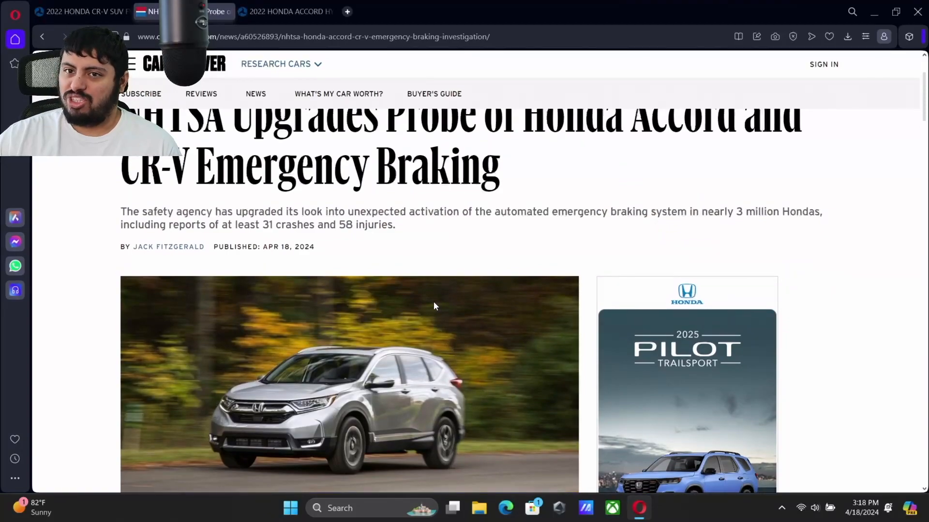
pyautogui.moveTo(390, 294)
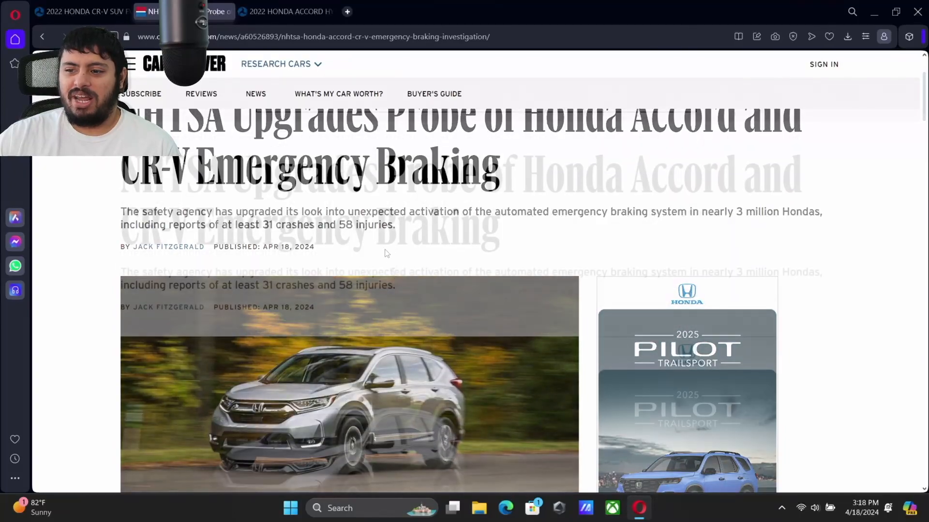
pyautogui.scroll(-3)
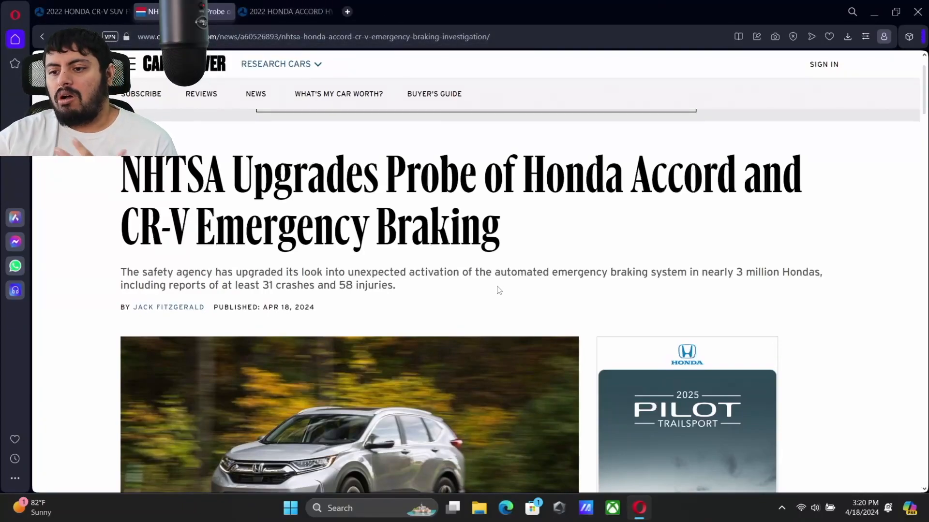
pyautogui.click(285, 11)
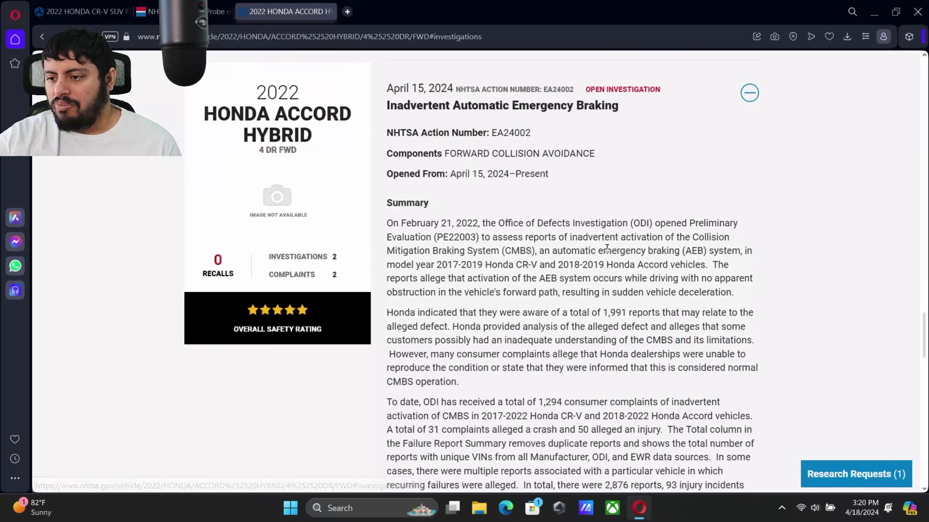
pyautogui.scroll(-3)
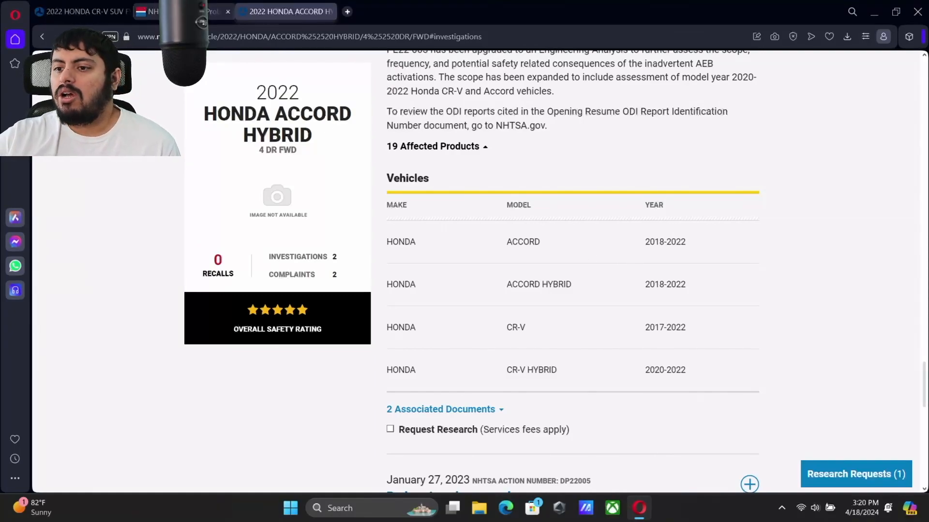
# Return to the Car and Driver article's bulleted summary of complaints, crashes and injuries
pyautogui.click(215, 11)
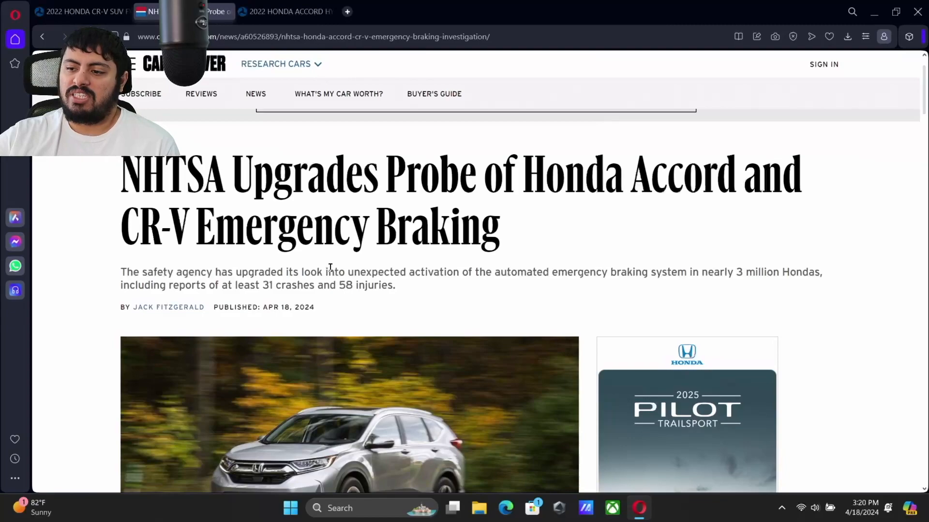
pyautogui.moveTo(274, 372)
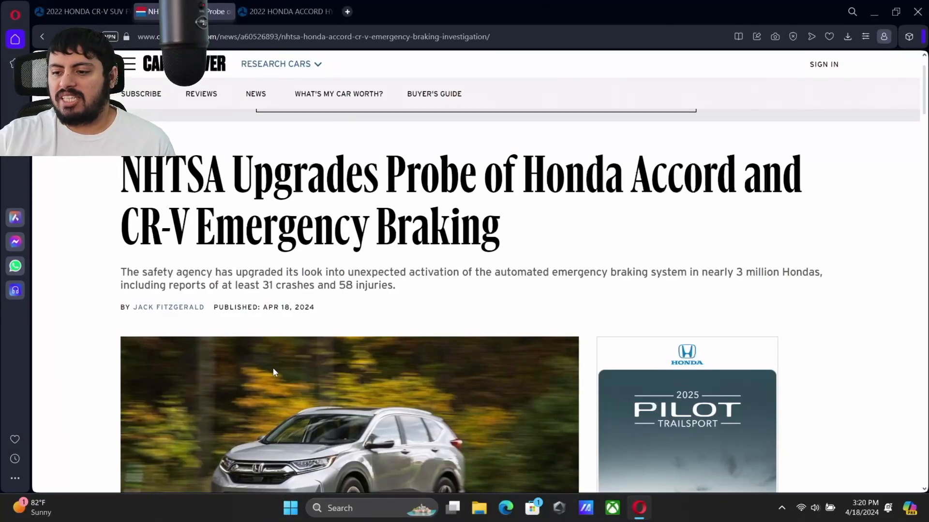
pyautogui.moveTo(464, 312)
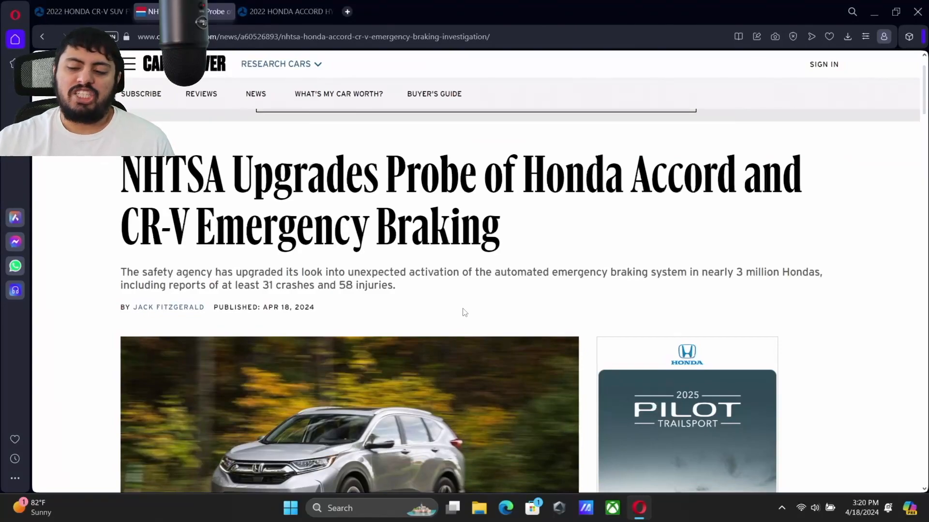
pyautogui.scroll(-3)
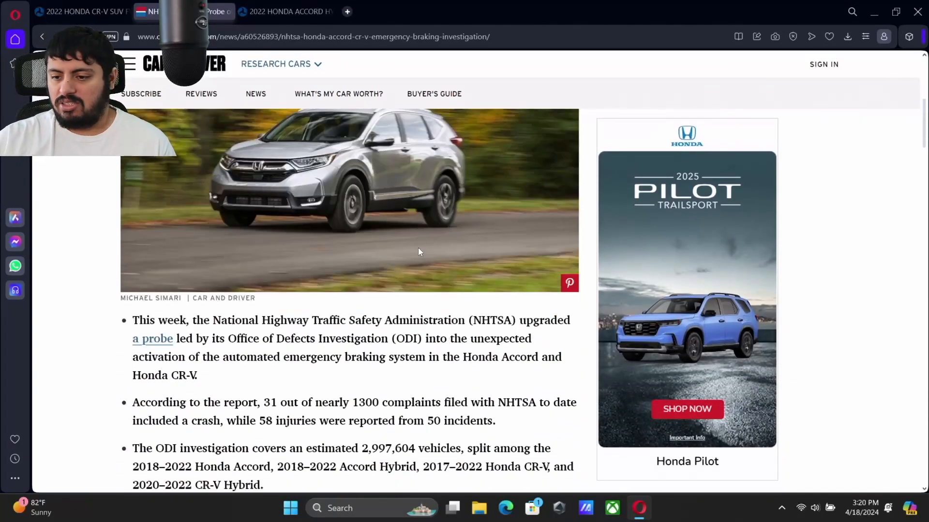
pyautogui.scroll(-3)
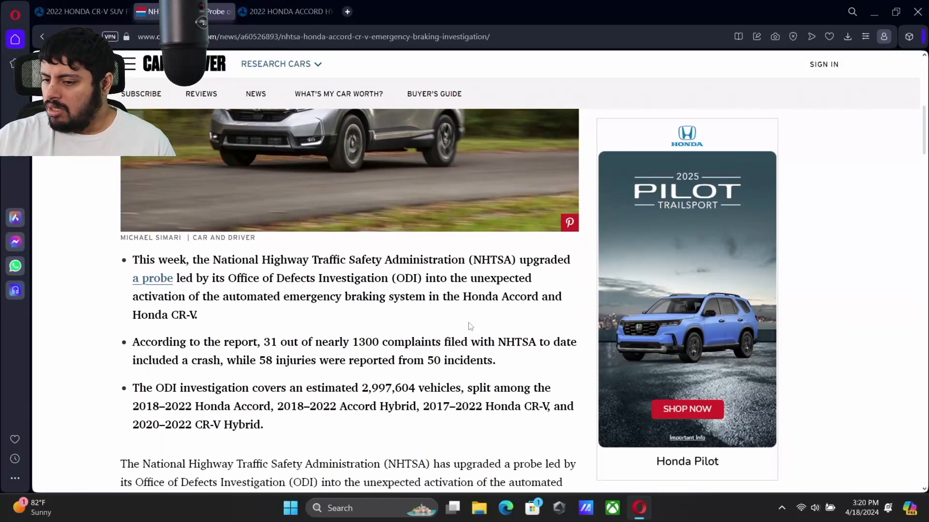
pyautogui.scroll(-3)
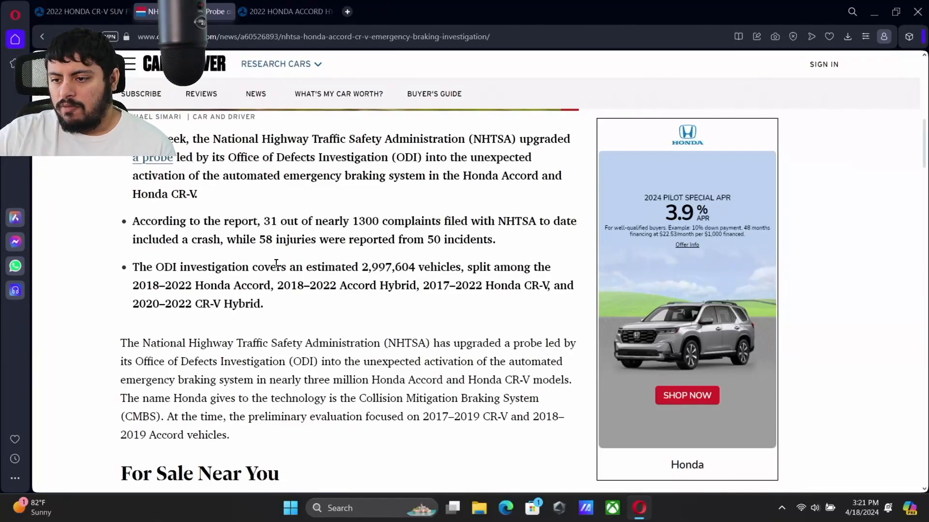
pyautogui.moveTo(447, 261)
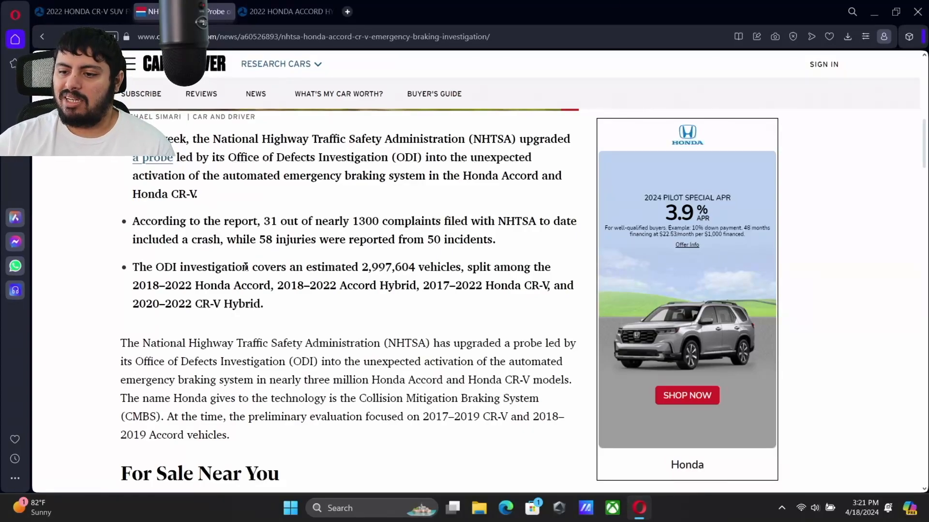
pyautogui.moveTo(505, 508)
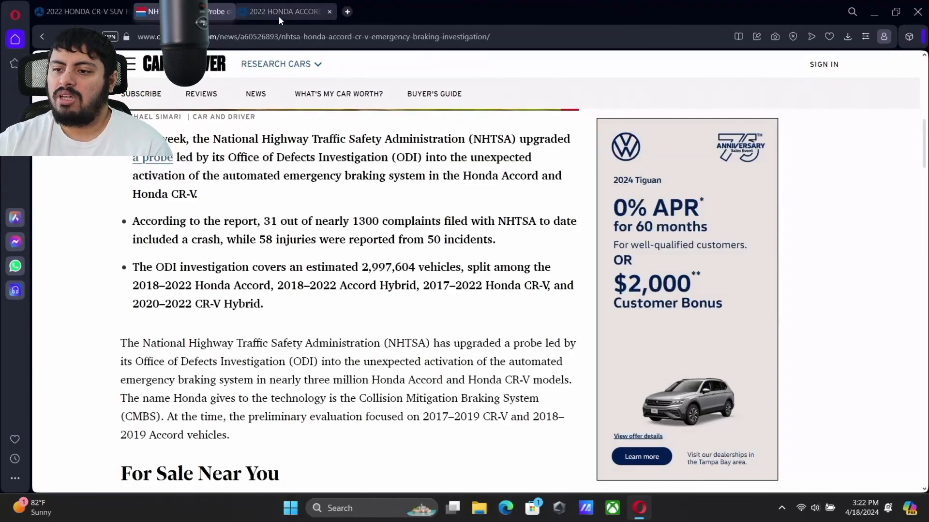
# Switch back to NHTSA's Accord Hybrid page listing Accord and CR-V model years
pyautogui.click(284, 11)
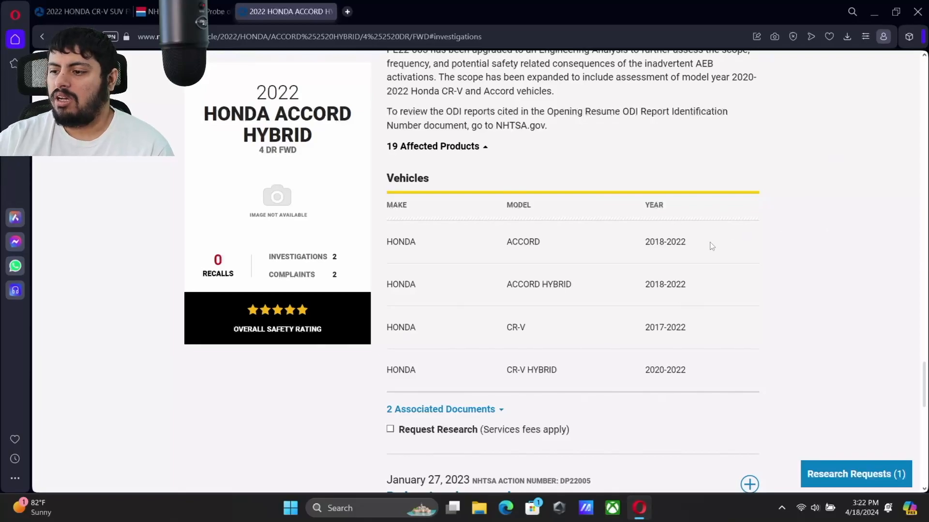
pyautogui.moveTo(543, 243)
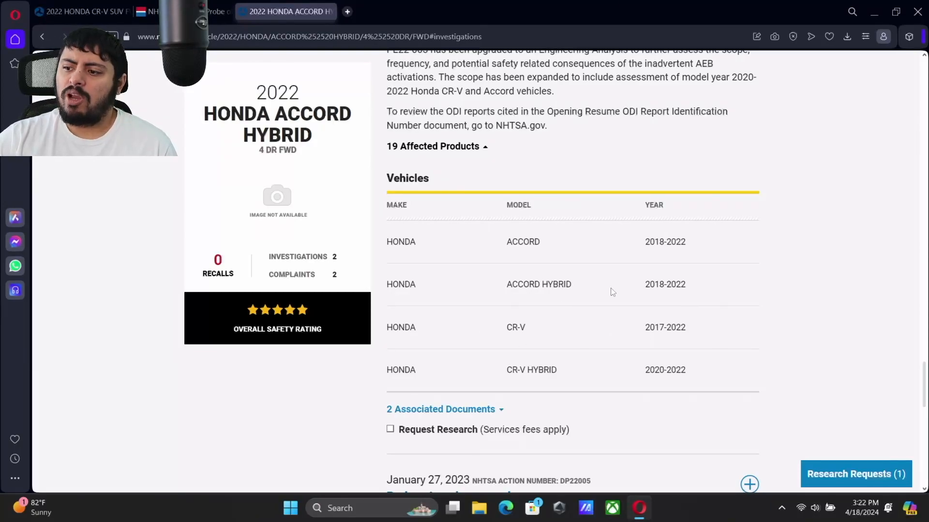
pyautogui.moveTo(660, 348)
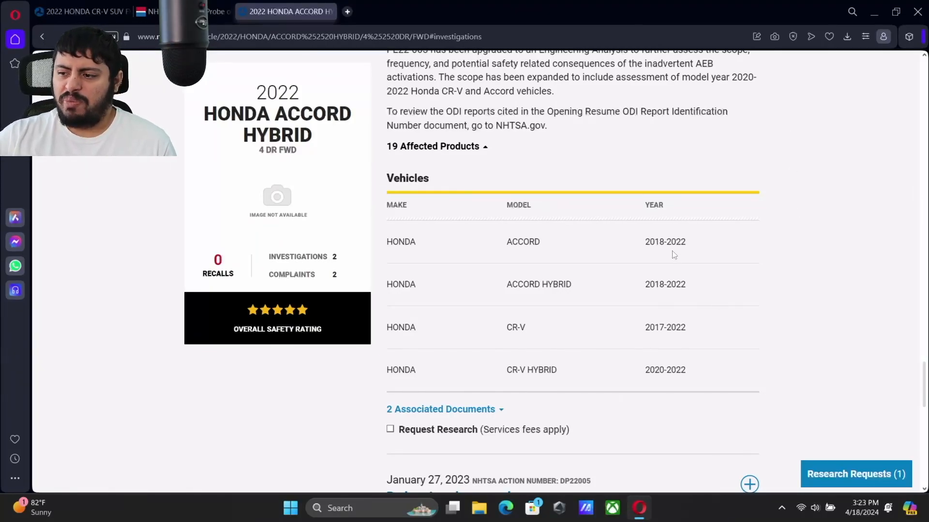
pyautogui.moveTo(656, 327)
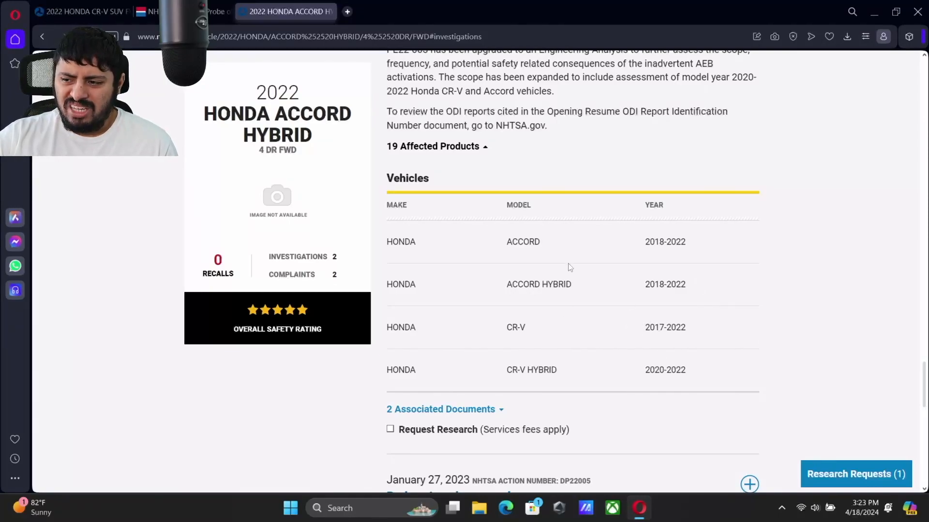
pyautogui.moveTo(582, 308)
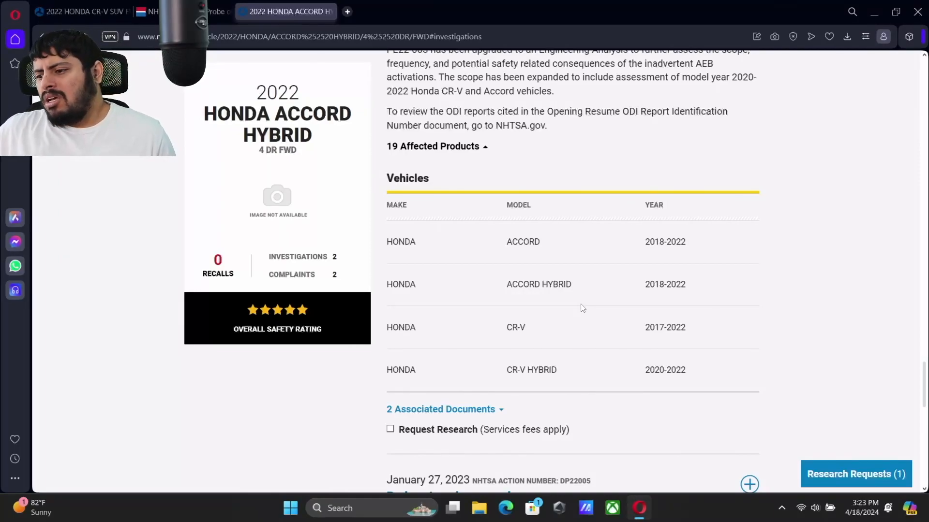
pyautogui.moveTo(346, 380)
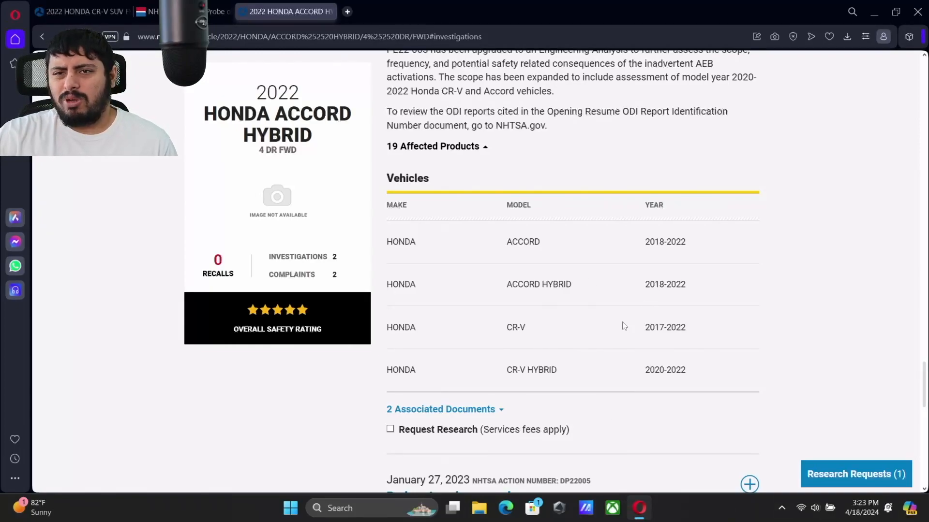
pyautogui.moveTo(742, 321)
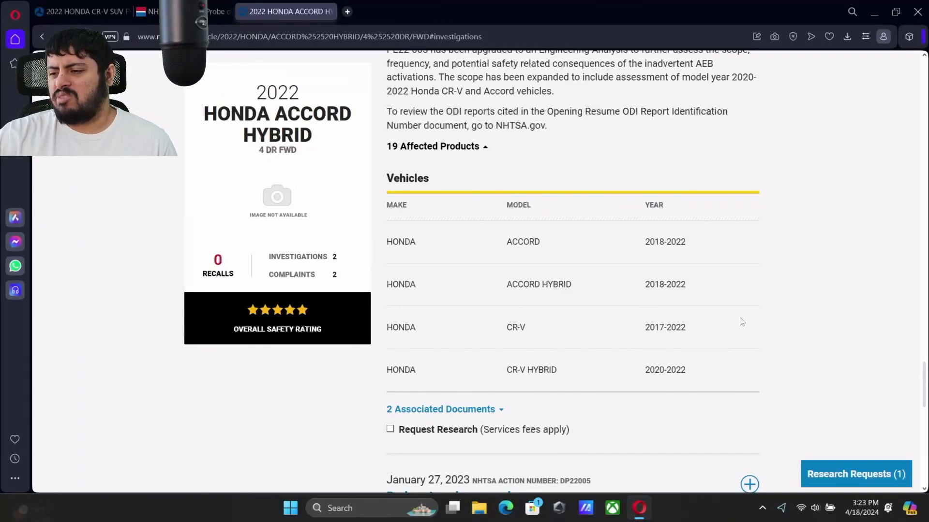
pyautogui.moveTo(539, 211)
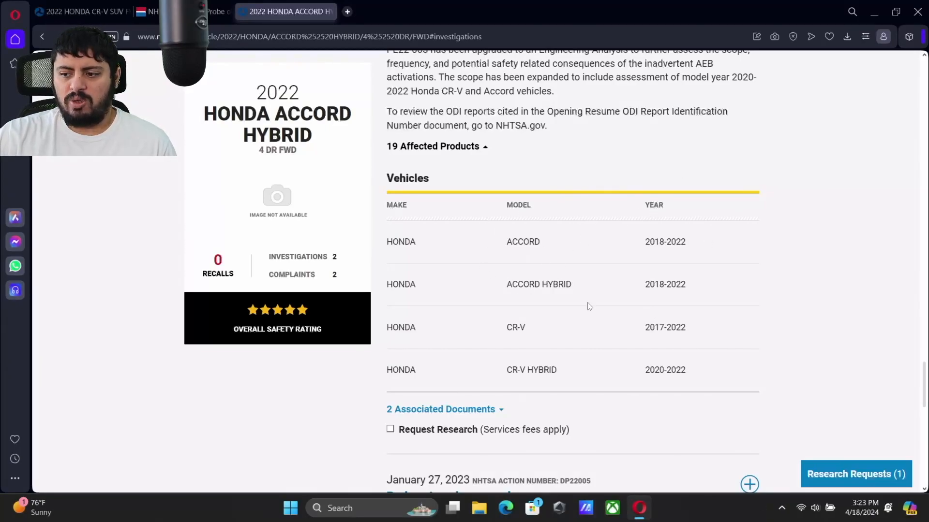
pyautogui.moveTo(893, 345)
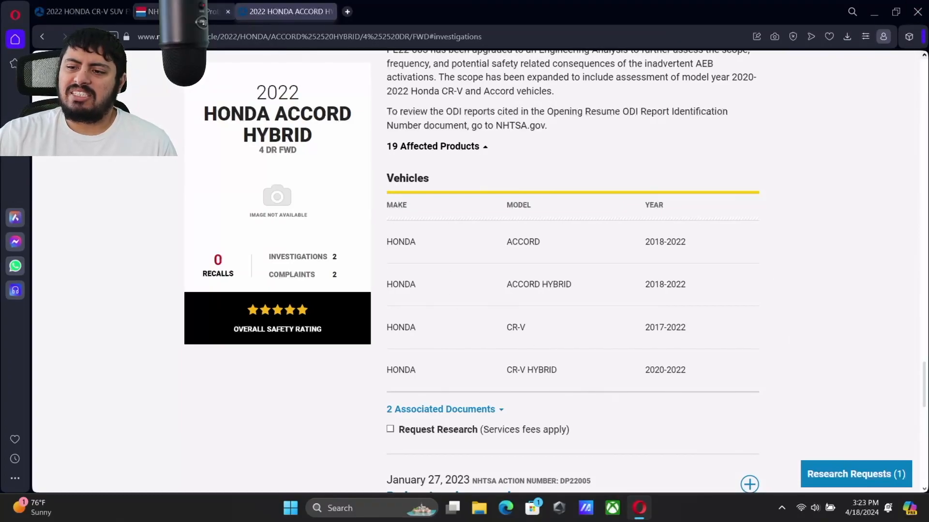
# Return to Car and Driver and show the CMBS paragraph and For Sale Near You
pyautogui.click(215, 11)
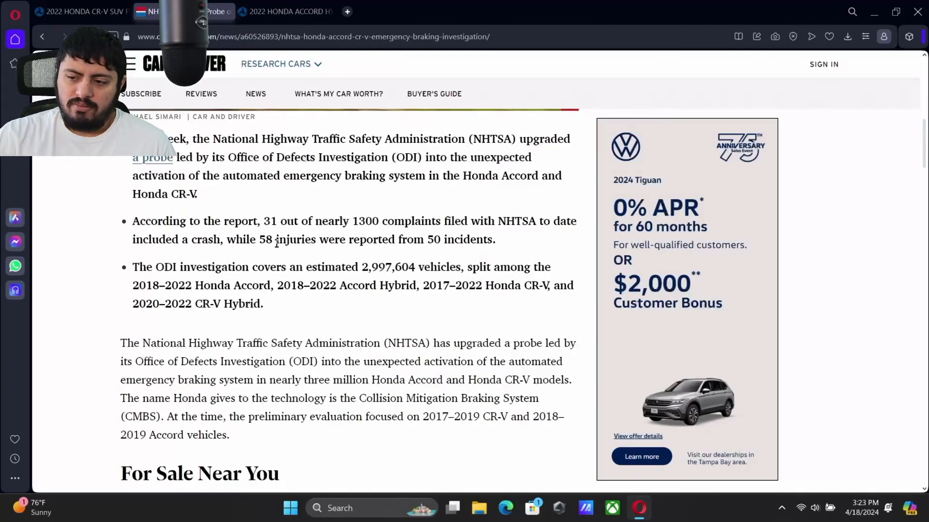
pyautogui.scroll(-3)
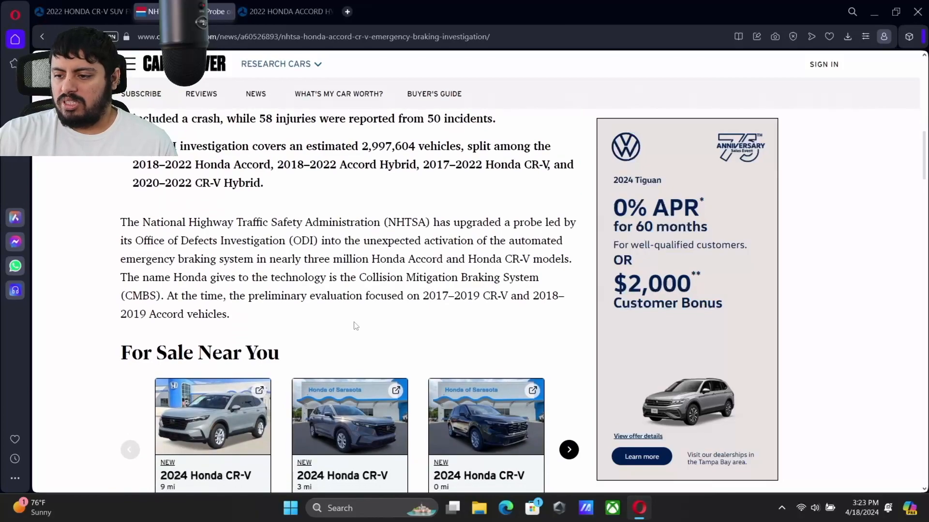
pyautogui.moveTo(324, 281)
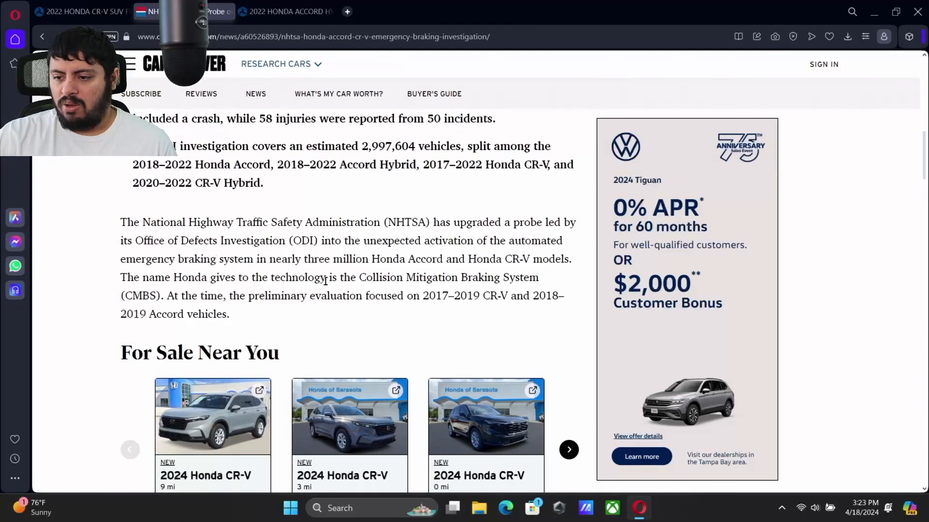
pyautogui.moveTo(374, 307)
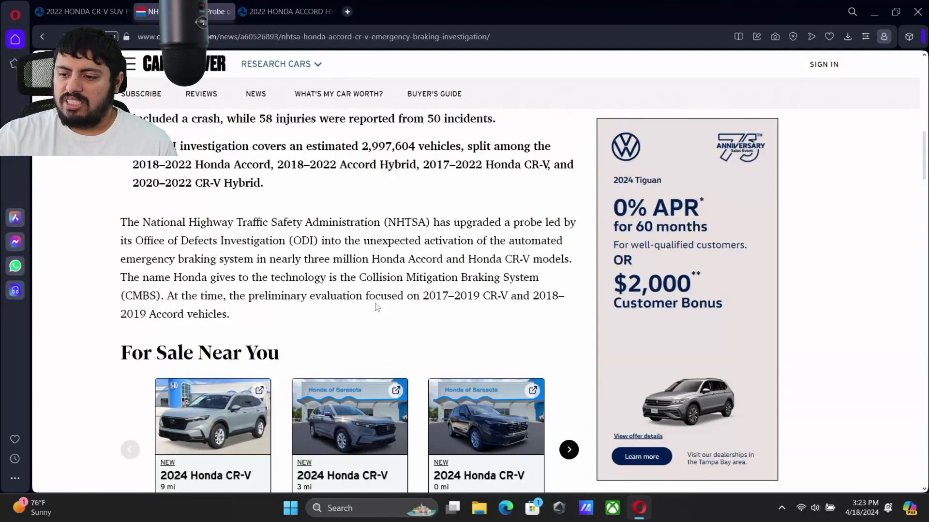
pyautogui.moveTo(388, 299)
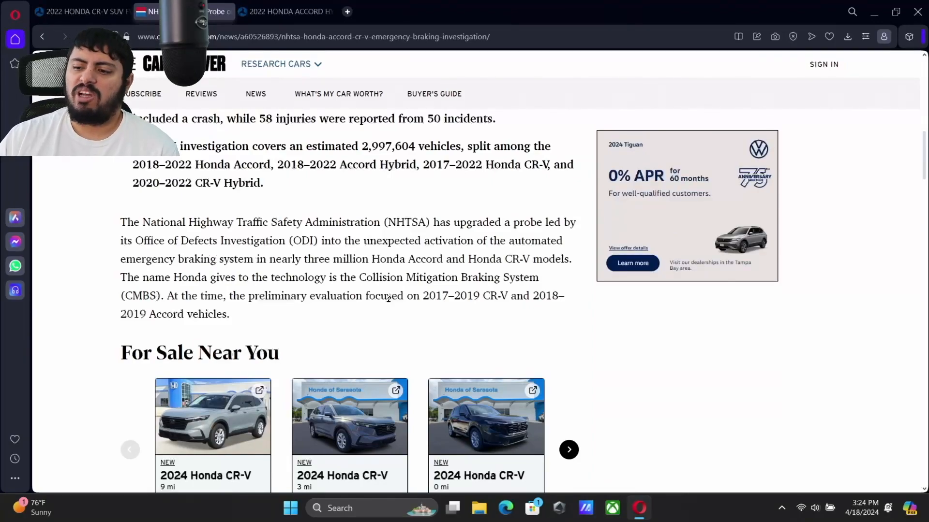
# Move past For Sale Near You to the February 2022 probe paragraph and Accord photo
pyautogui.scroll(-3)
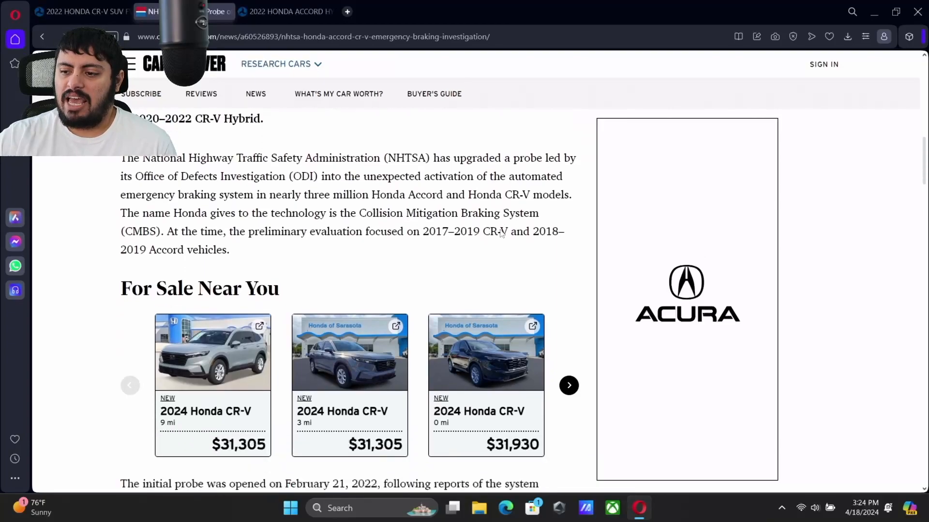
pyautogui.scroll(-3)
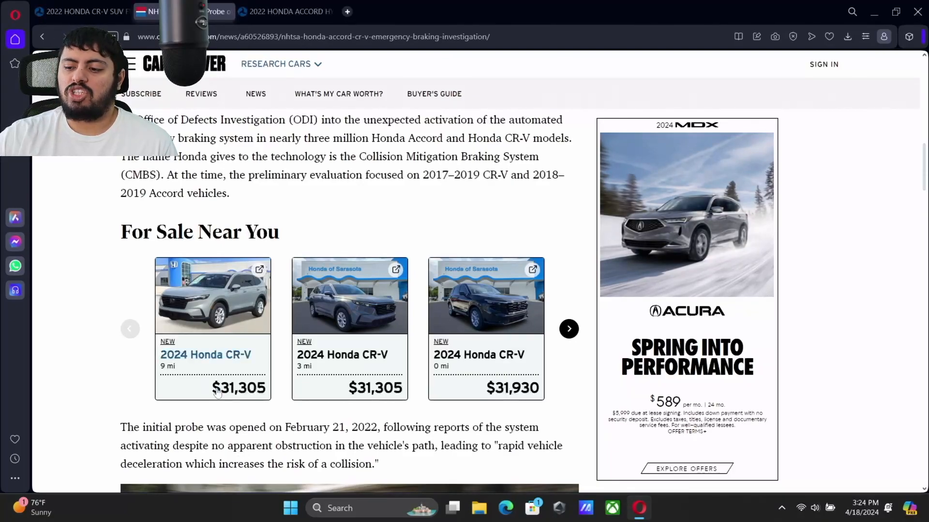
pyautogui.scroll(-3)
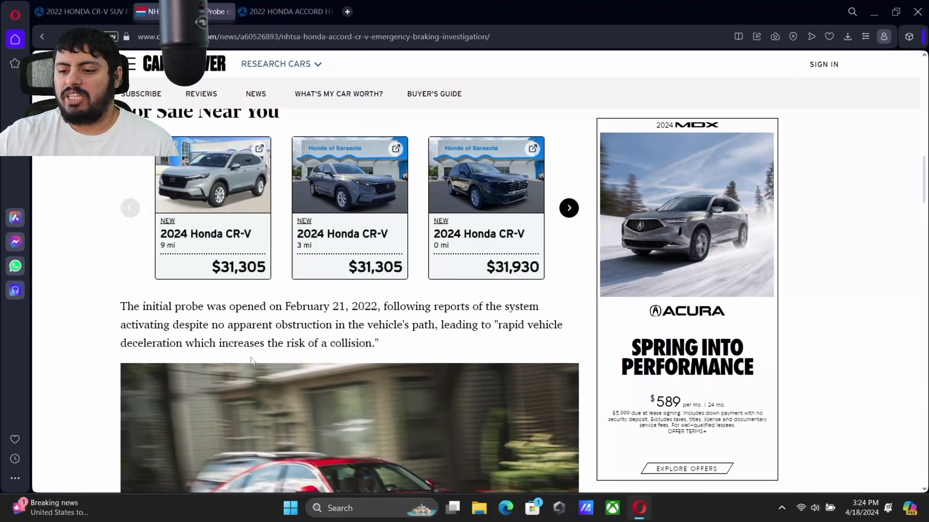
pyautogui.scroll(-3)
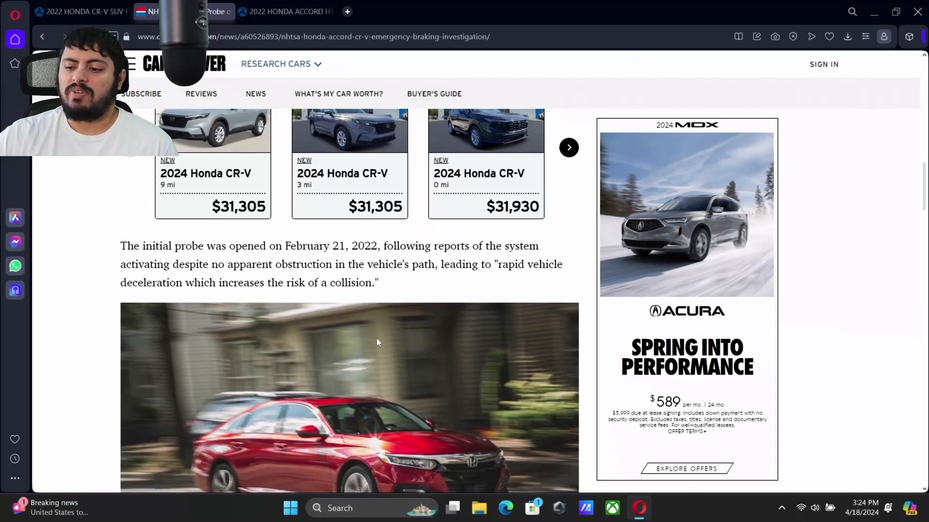
pyautogui.moveTo(375, 342)
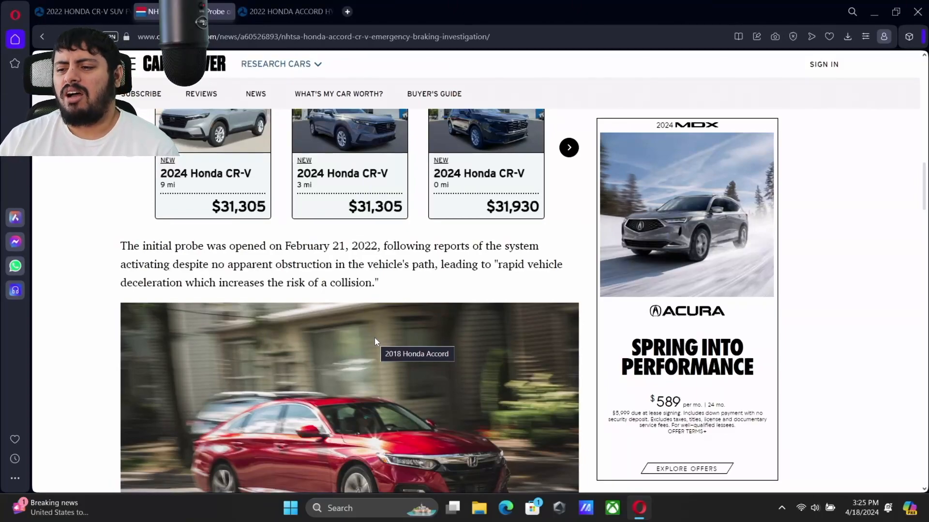
pyautogui.moveTo(196, 242)
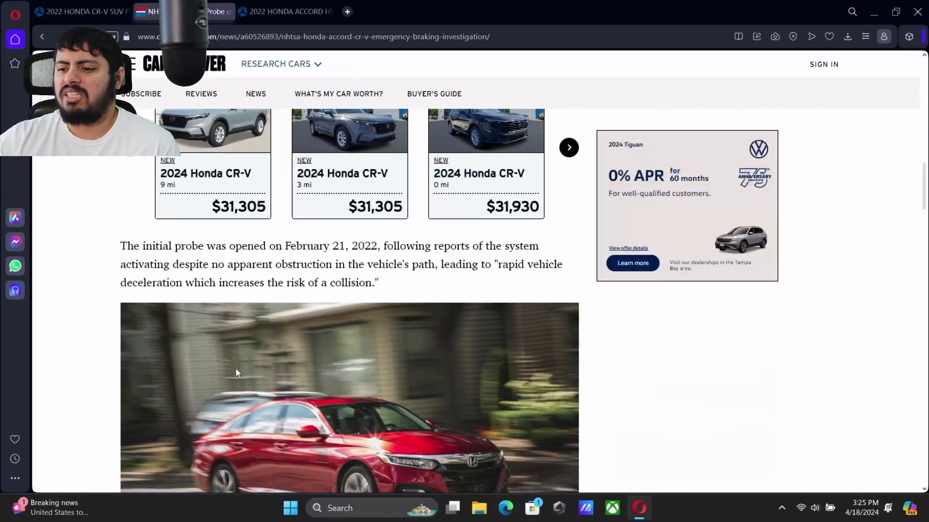
pyautogui.scroll(-3)
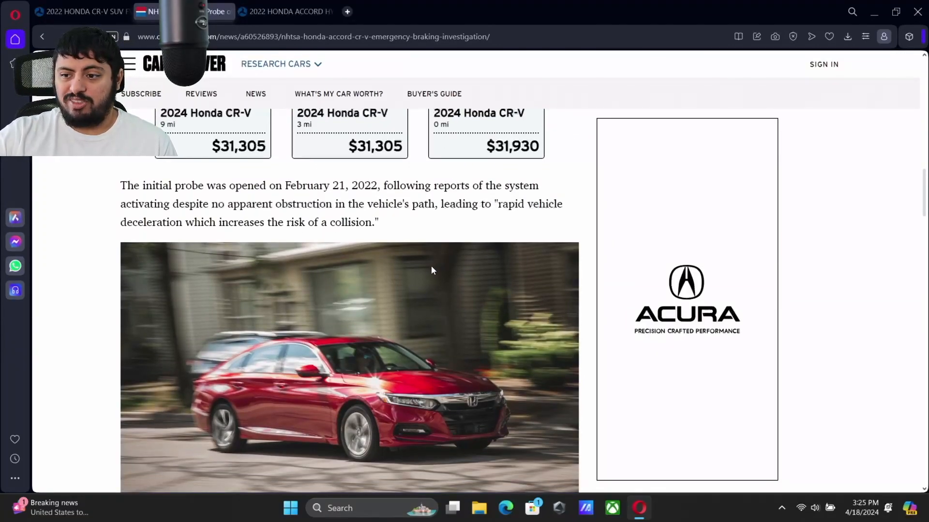
# Bring the April 15 engineering analysis and 1,294 complaints paragraphs into view
pyautogui.scroll(-3)
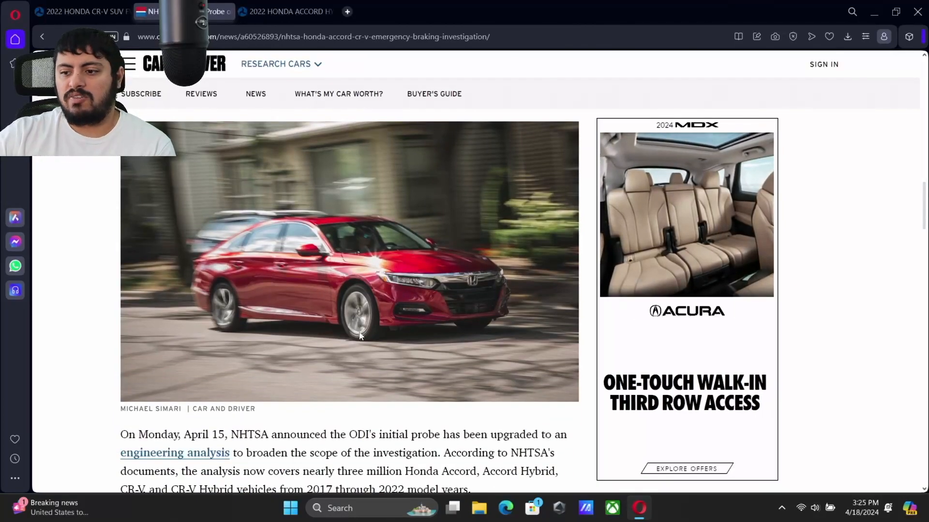
pyautogui.scroll(-3)
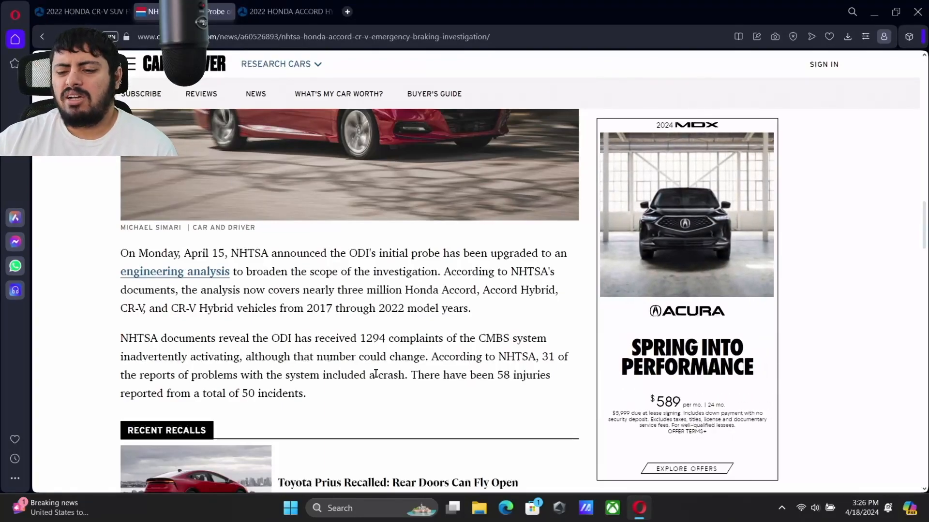
pyautogui.moveTo(168, 491)
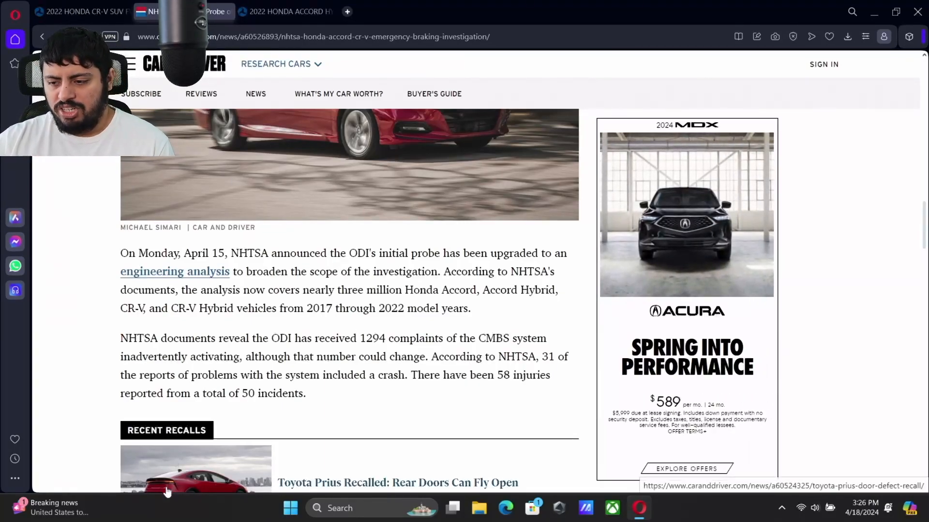
pyautogui.moveTo(370, 349)
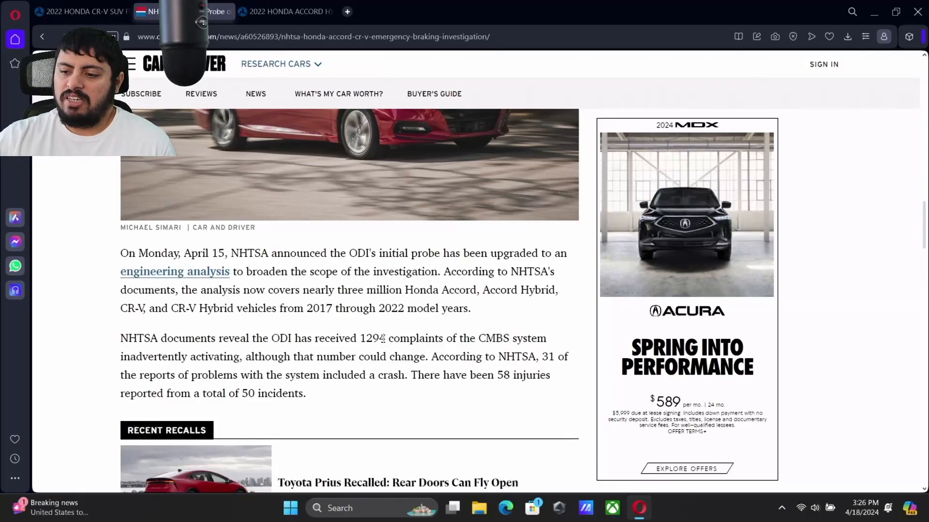
pyautogui.moveTo(510, 313)
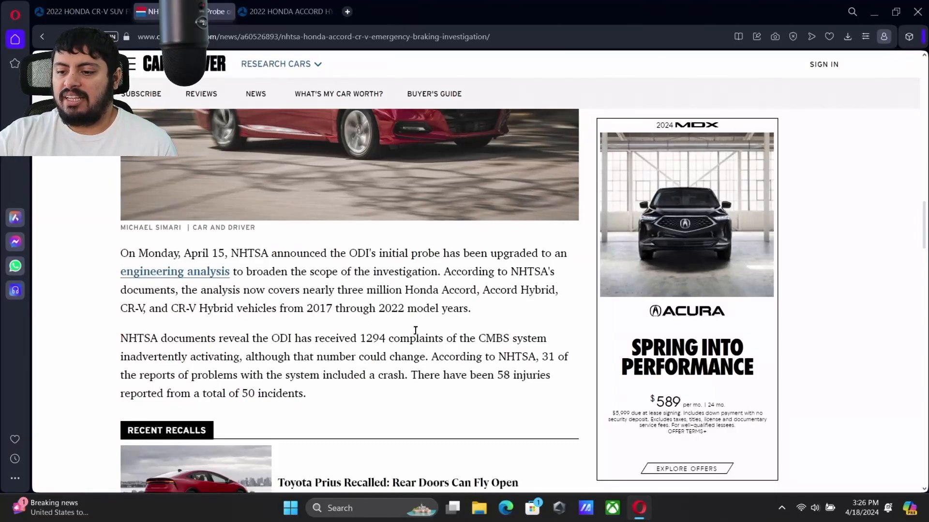
pyautogui.scroll(-3)
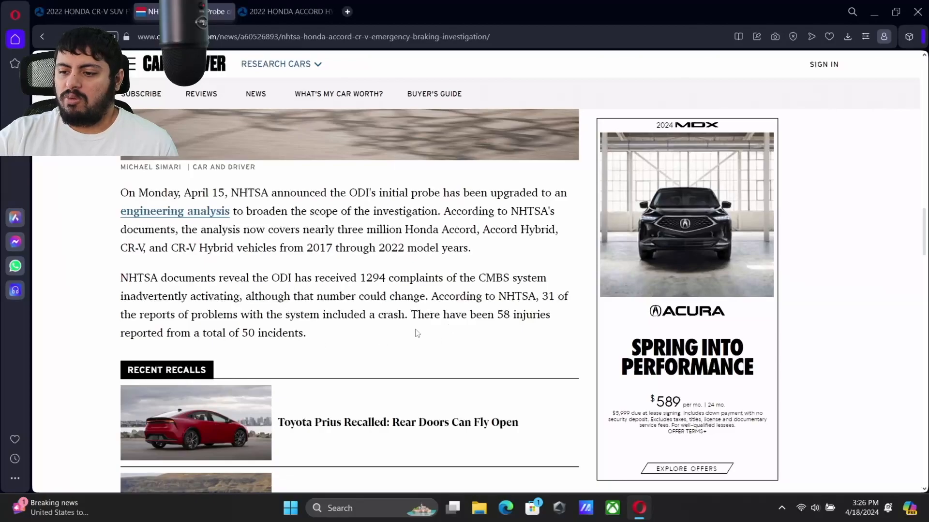
pyautogui.scroll(3)
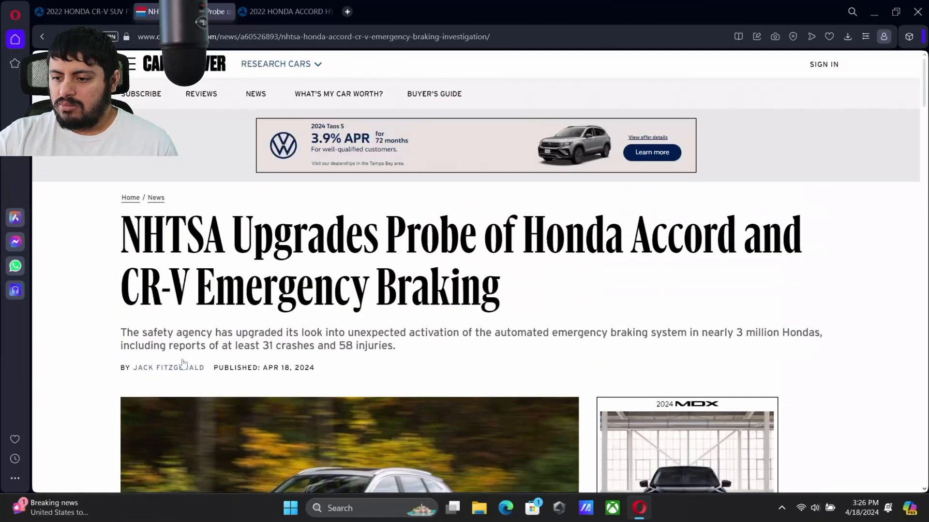
pyautogui.moveTo(444, 284)
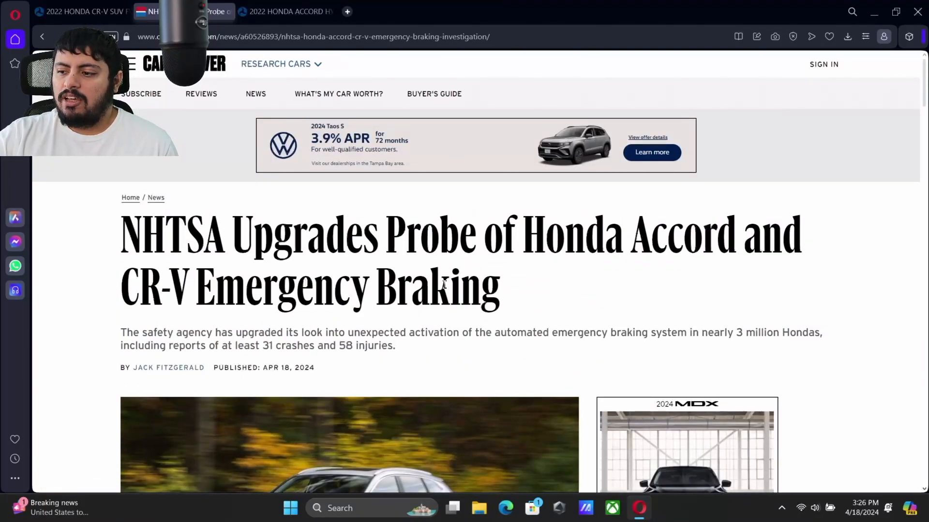
pyautogui.scroll(-3)
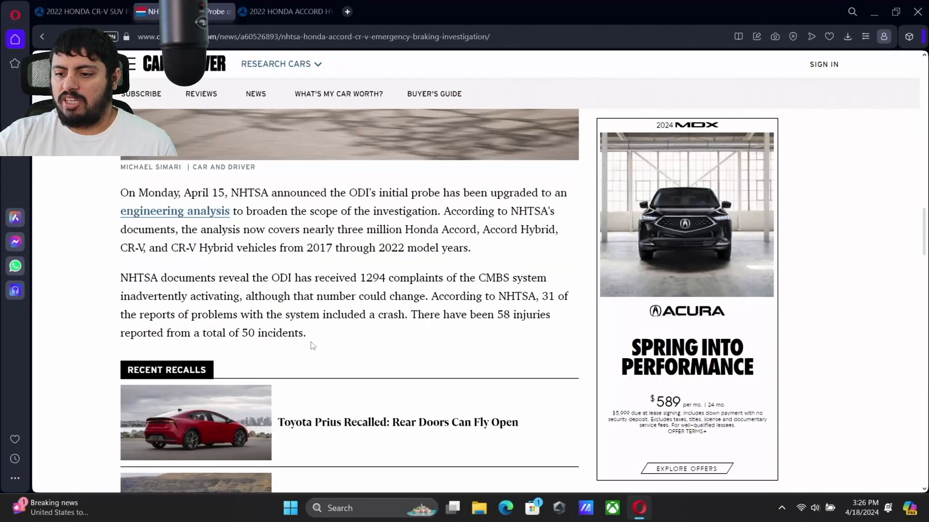
pyautogui.moveTo(416, 361)
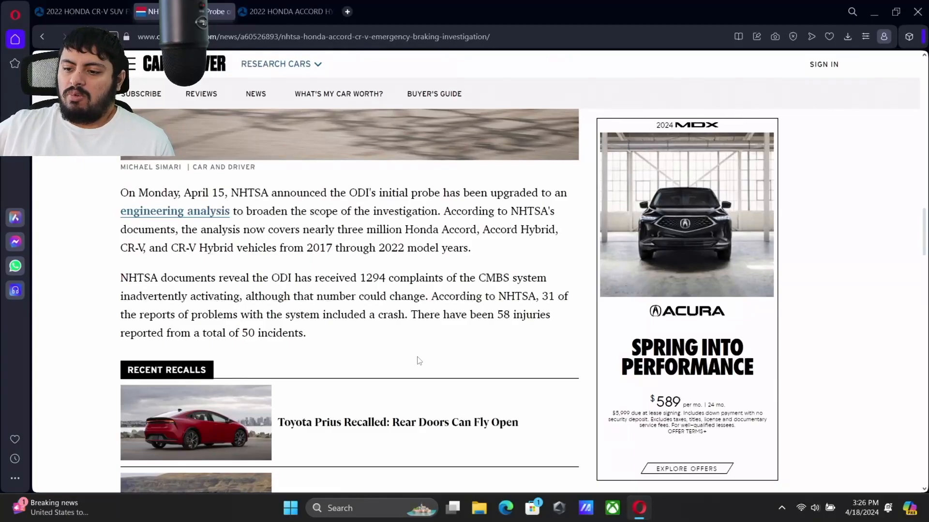
pyautogui.scroll(3)
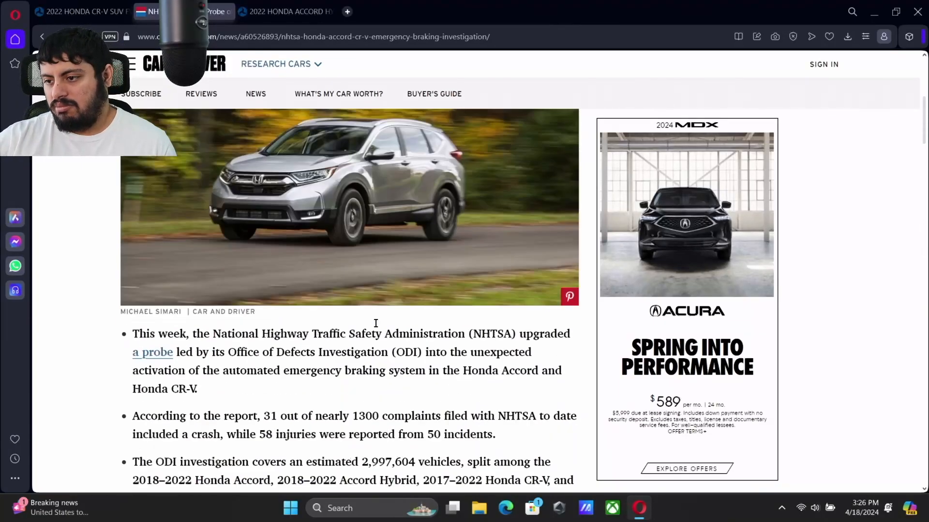
pyautogui.scroll(3)
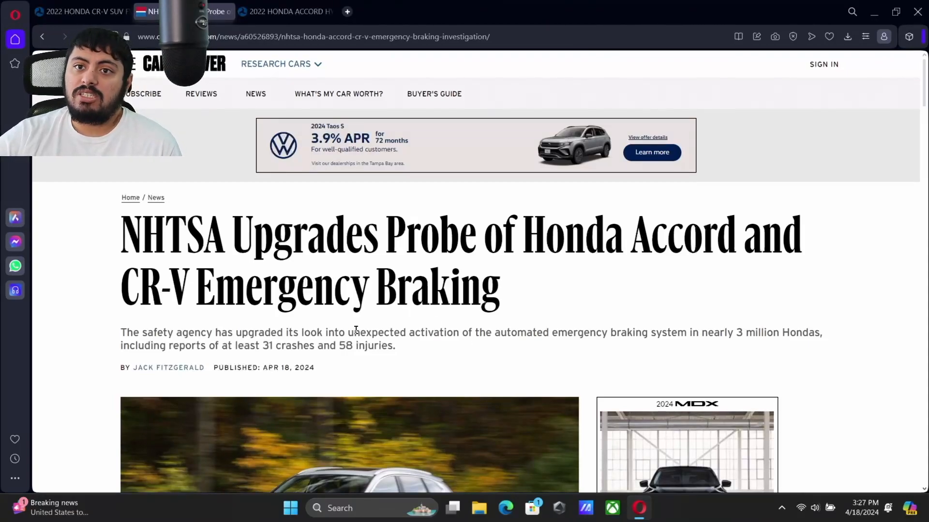
pyautogui.moveTo(454, 377)
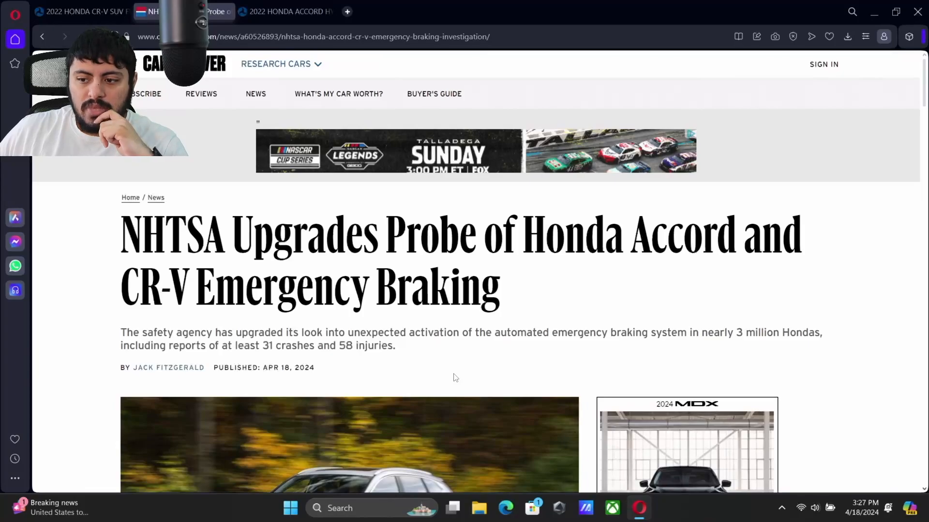
pyautogui.scroll(-3)
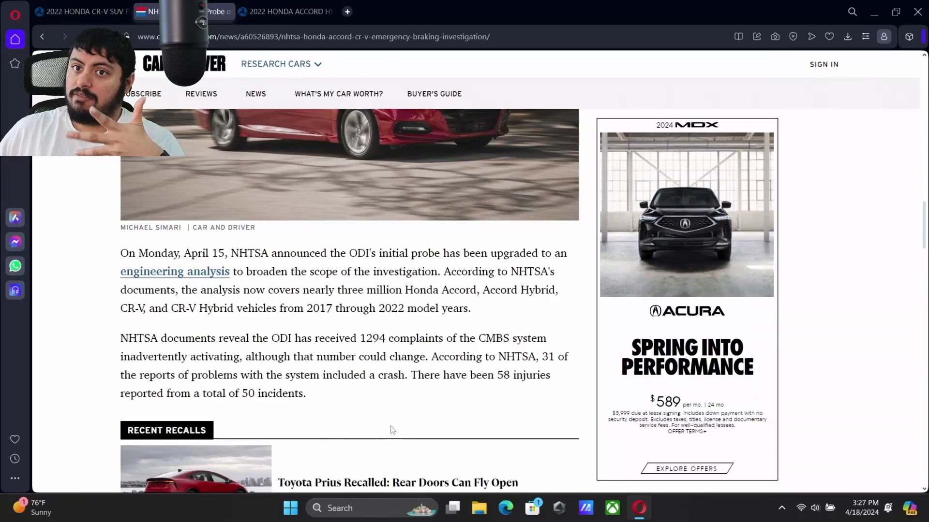
# Move past Recent Recalls to the final ODI paragraph and author bio
pyautogui.scroll(-3)
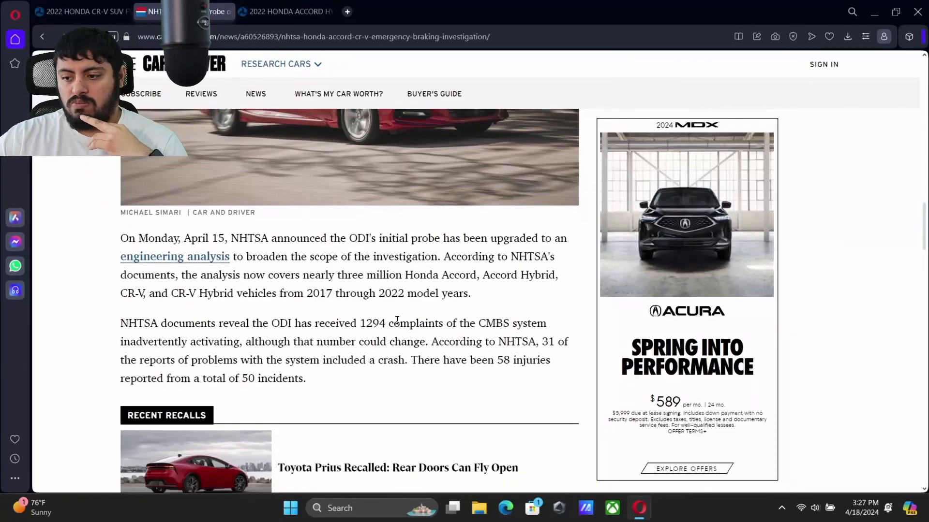
pyautogui.scroll(-3)
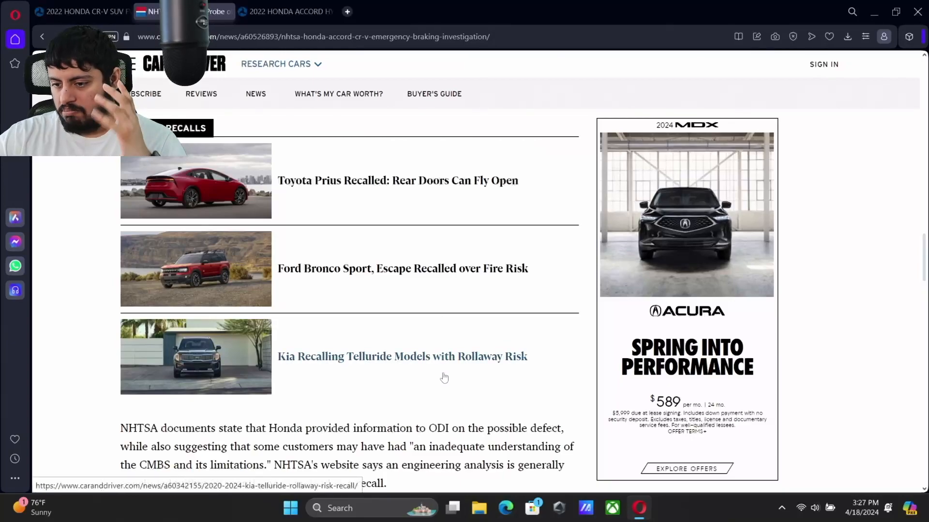
pyautogui.scroll(-3)
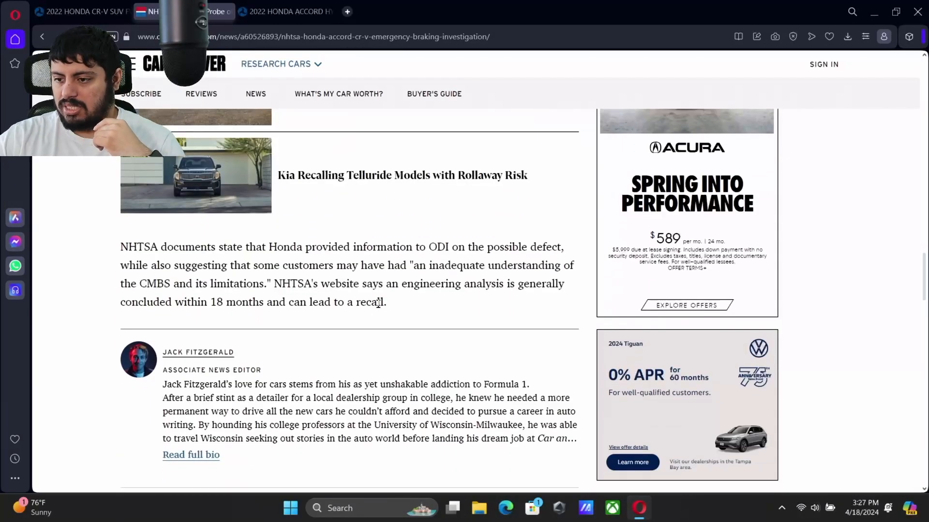
pyautogui.moveTo(388, 307)
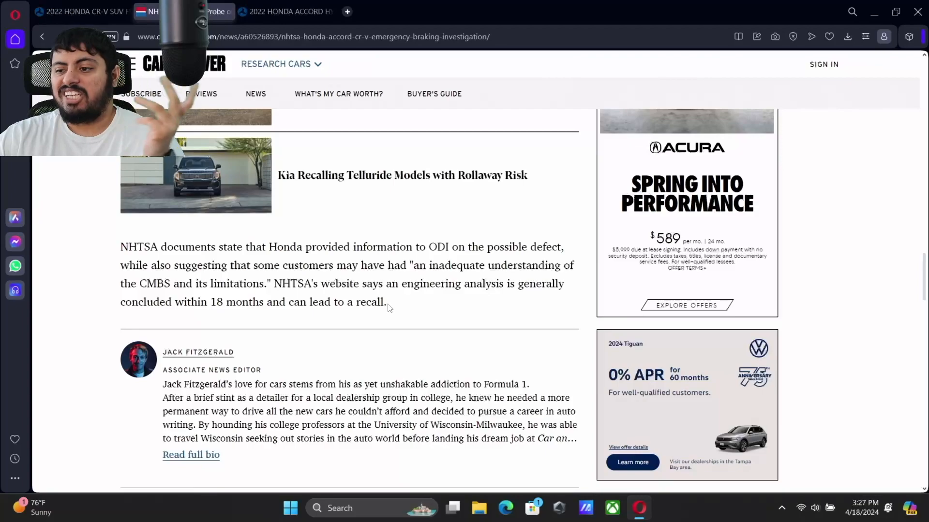
pyautogui.moveTo(567, 87)
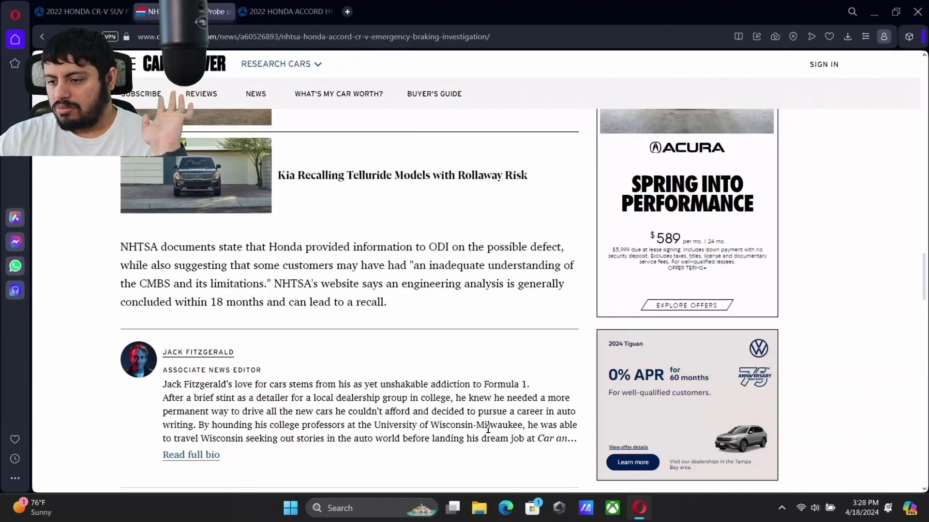
pyautogui.scroll(-3)
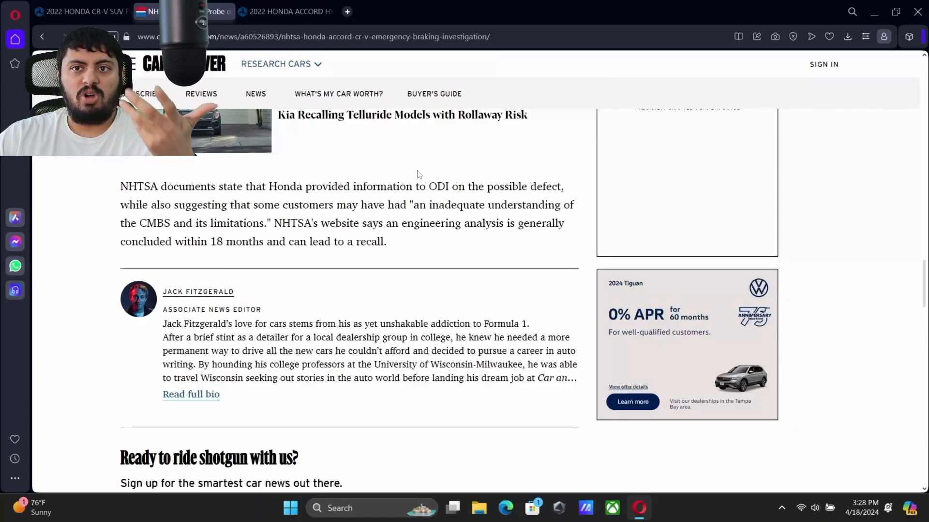
pyautogui.moveTo(314, 259)
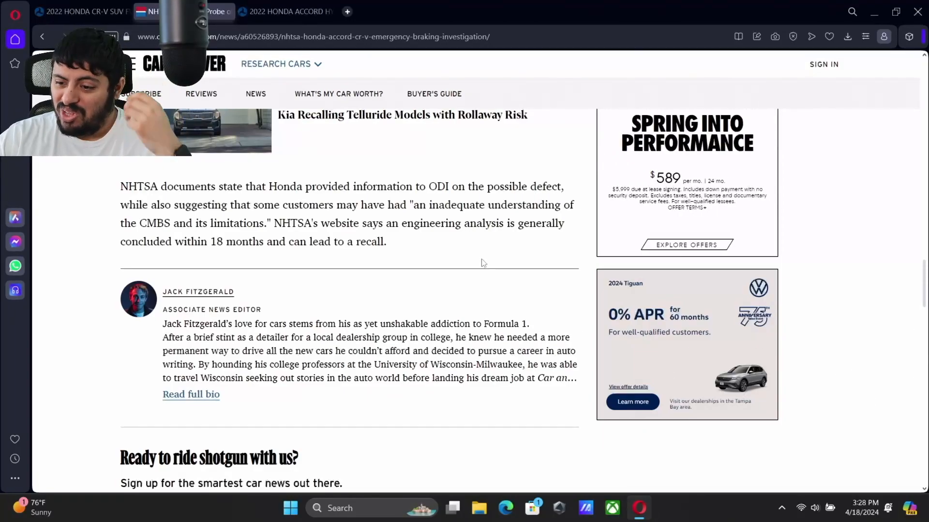
# Scroll back up to the Car and Driver headline, summary and byline
pyautogui.scroll(-3)
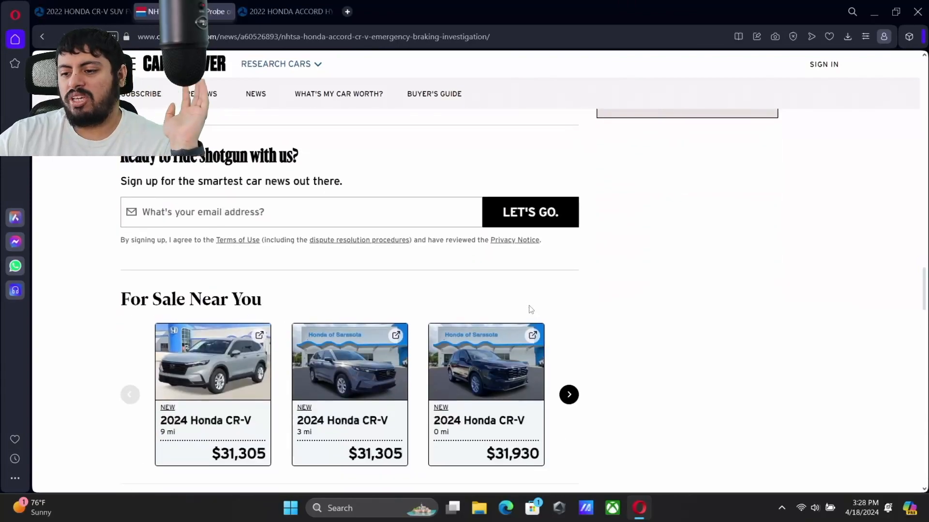
pyautogui.scroll(3)
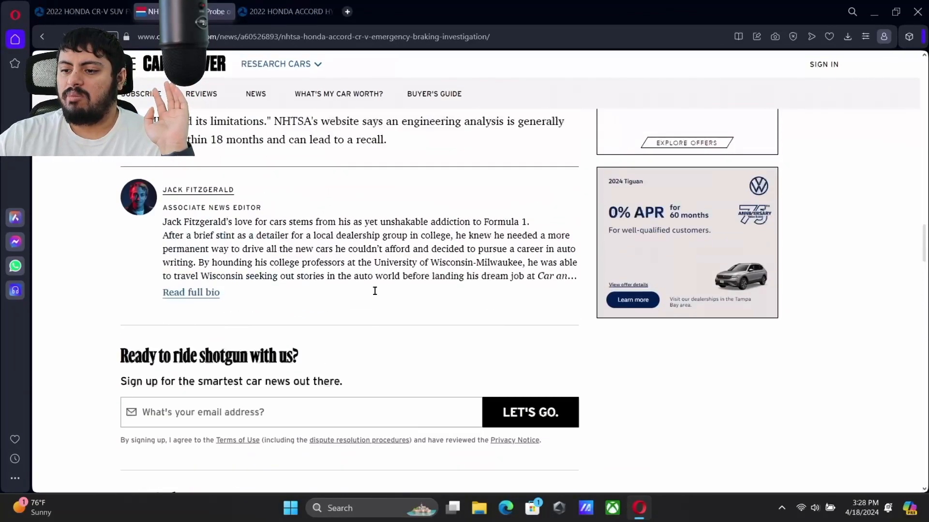
pyautogui.scroll(3)
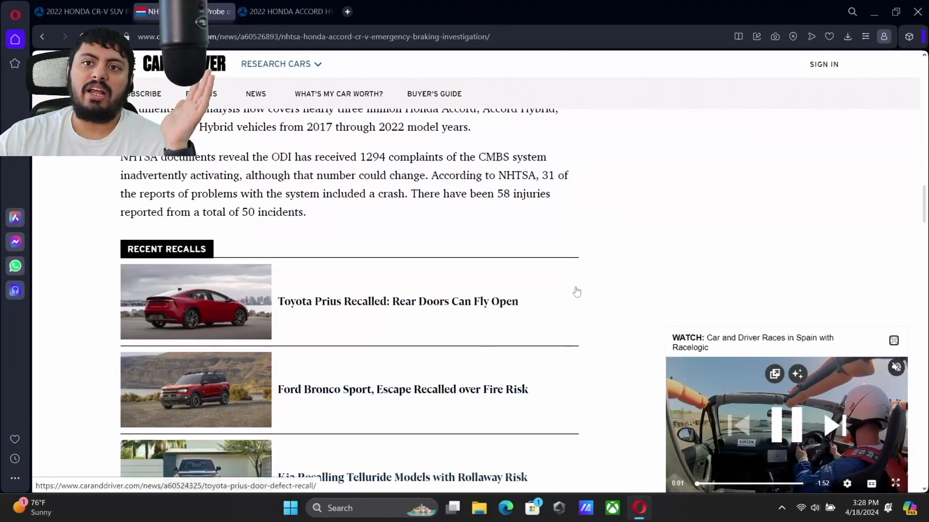
pyautogui.scroll(3)
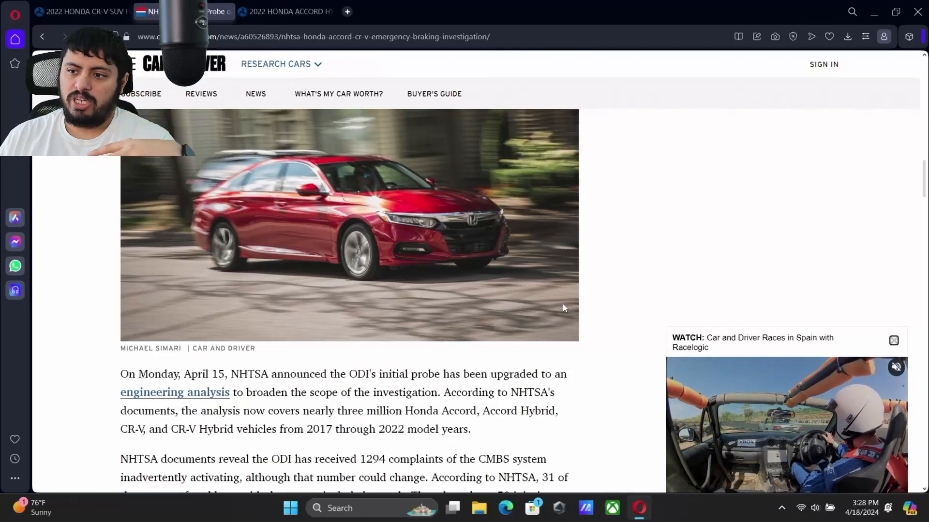
pyautogui.click(171, 11)
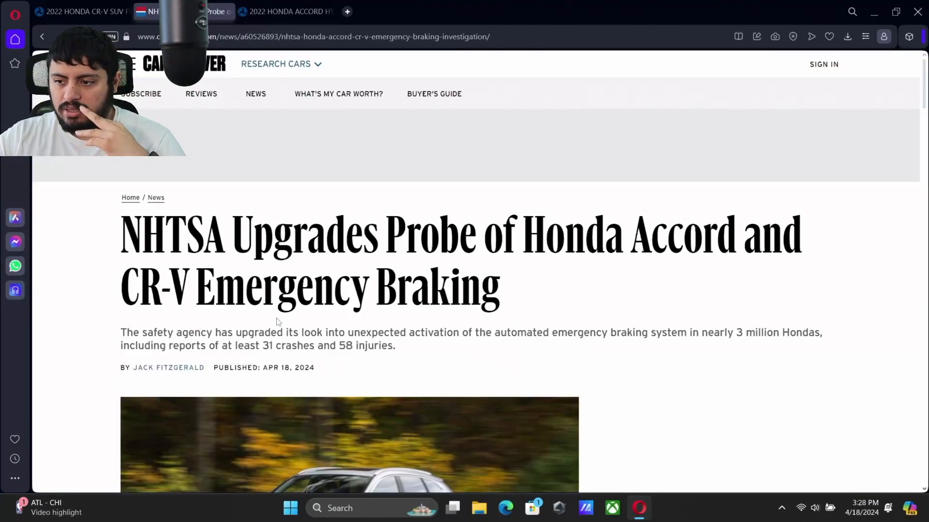
pyautogui.scroll(-3)
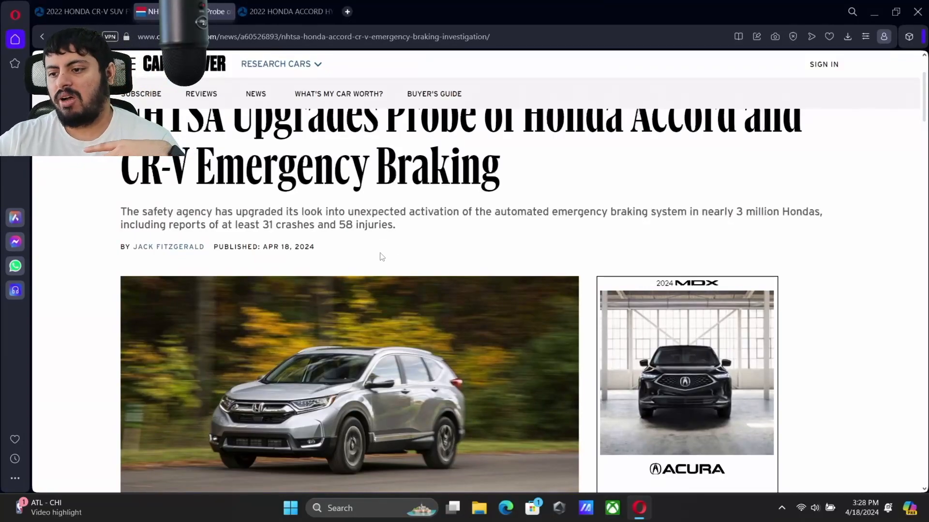
pyautogui.scroll(-3)
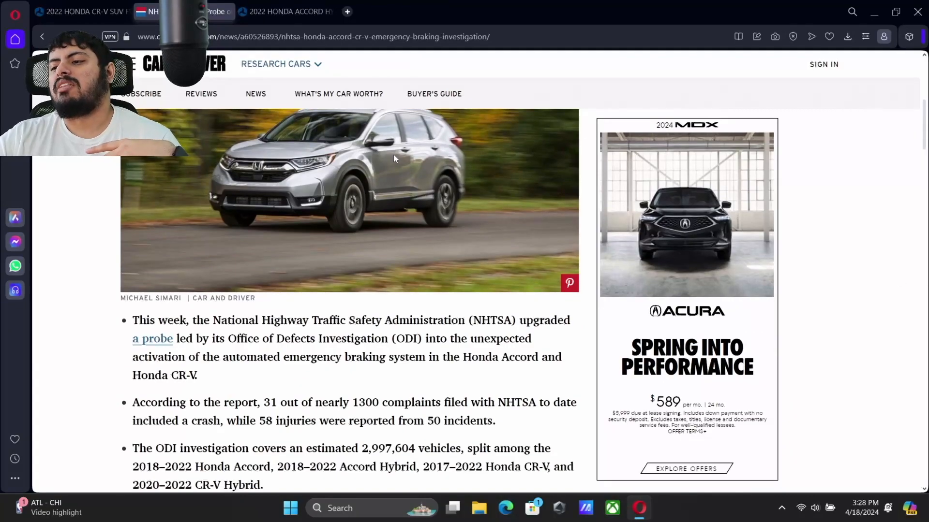
pyautogui.scroll(3)
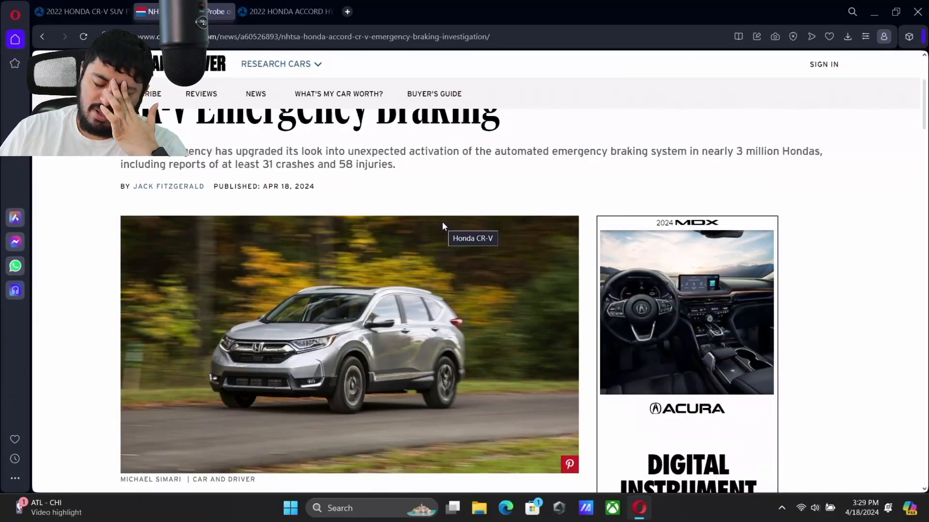
pyautogui.moveTo(195, 147)
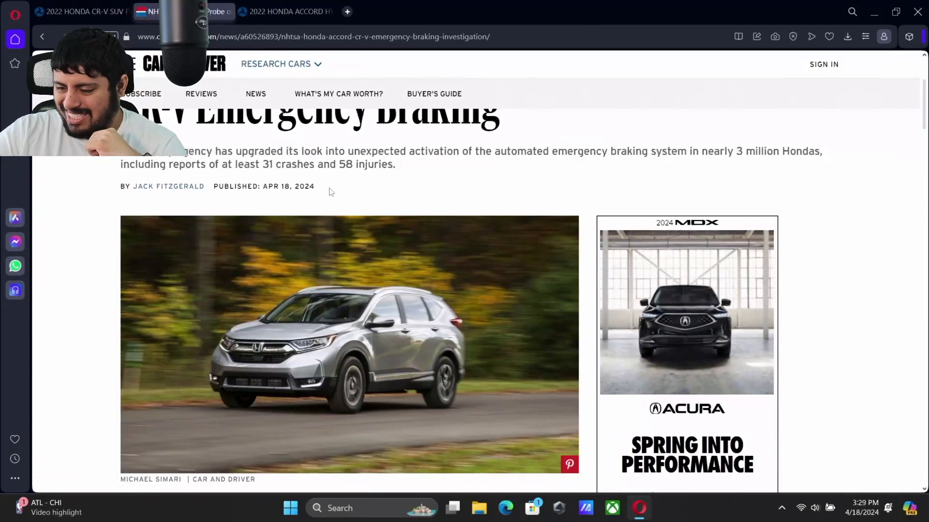
pyautogui.moveTo(415, 248)
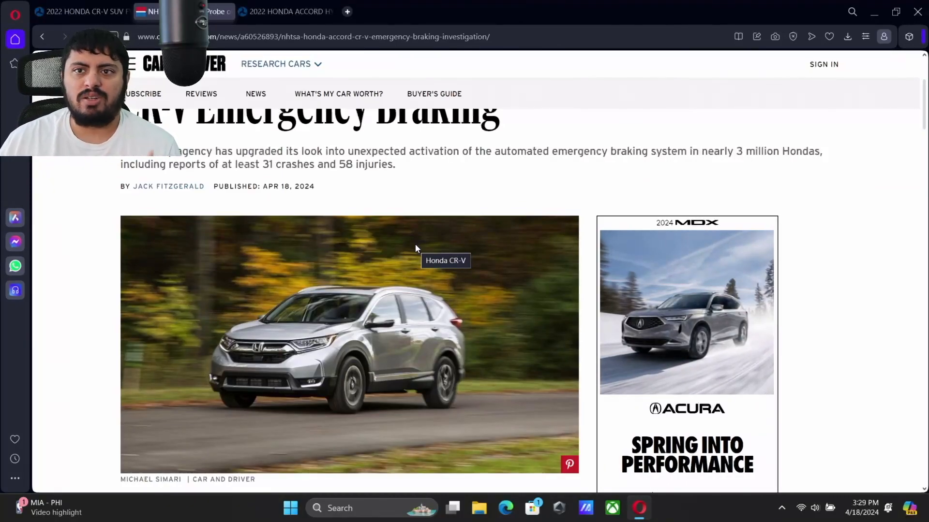
pyautogui.scroll(-3)
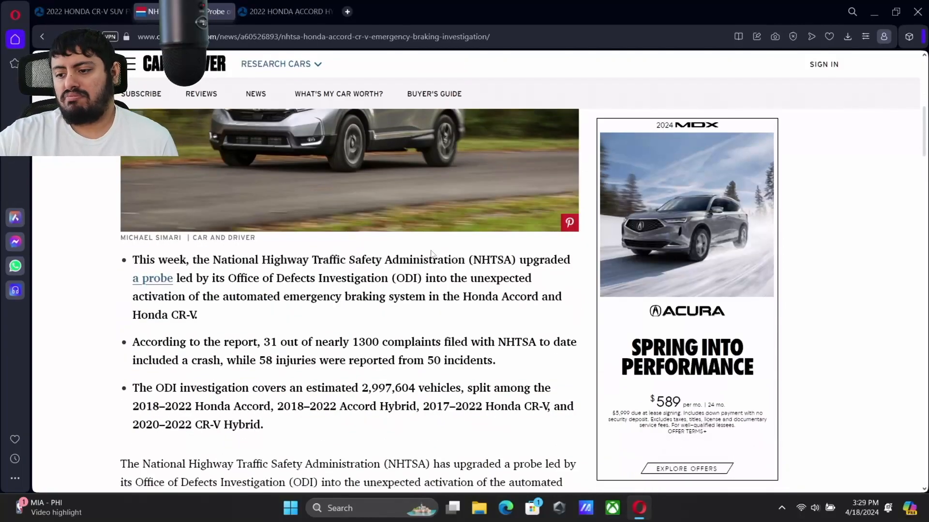
pyautogui.moveTo(575, 268)
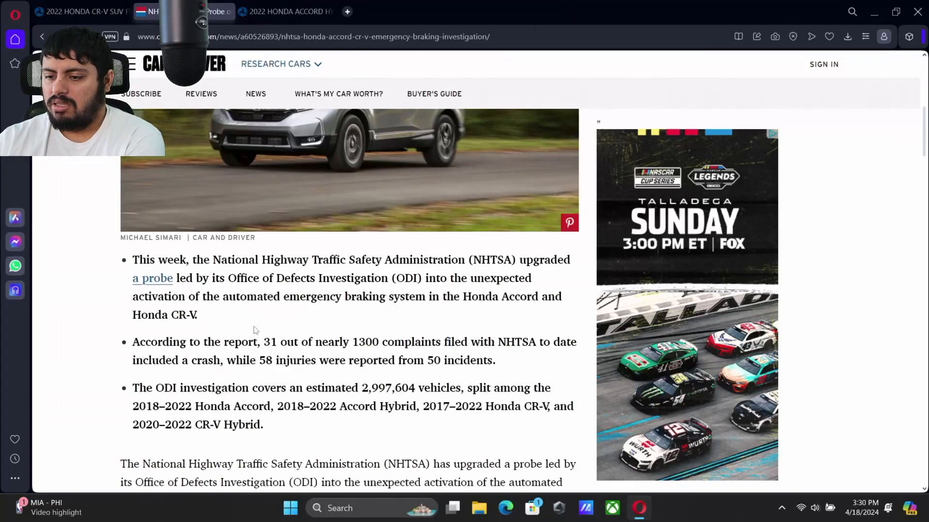
pyautogui.moveTo(229, 331)
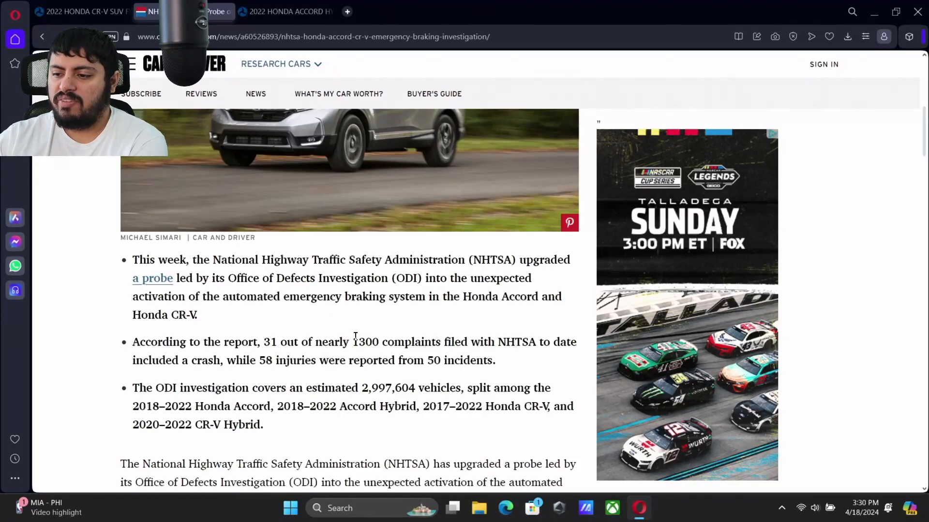
pyautogui.moveTo(471, 333)
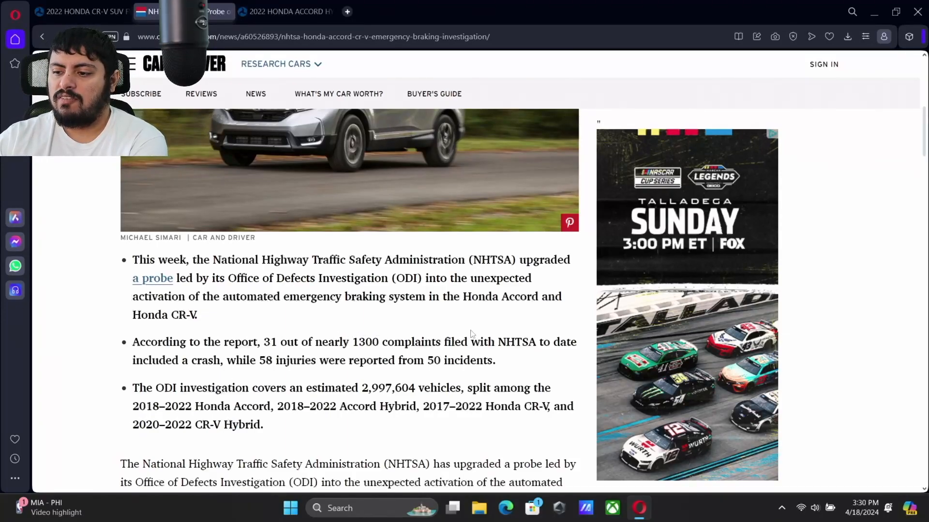
pyautogui.moveTo(502, 357)
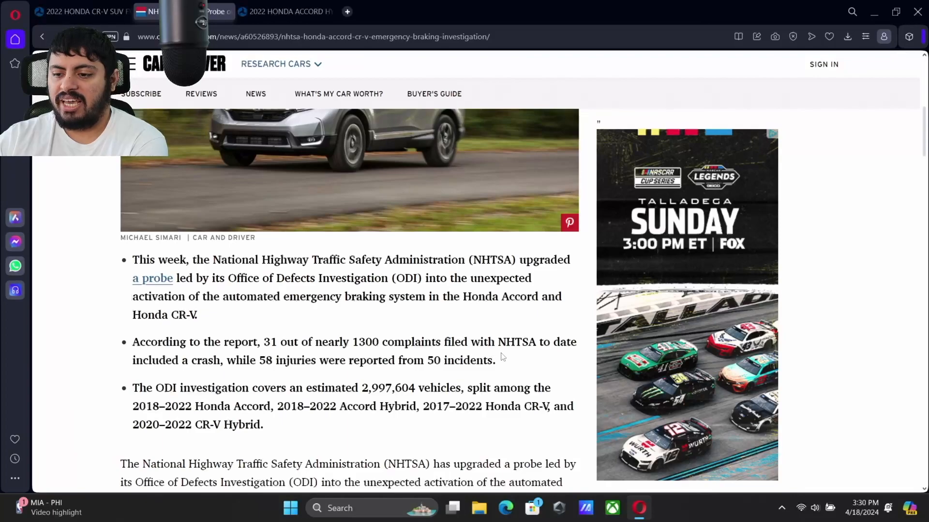
pyautogui.moveTo(335, 381)
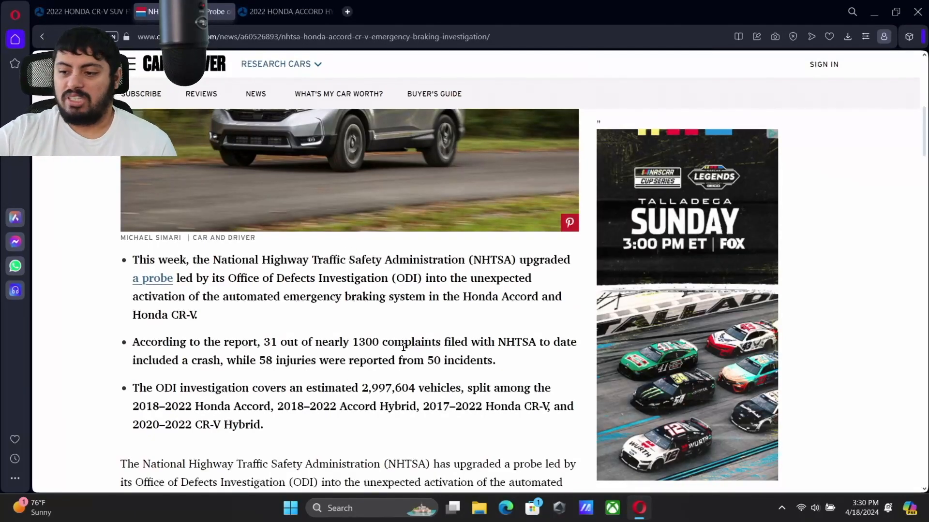
pyautogui.moveTo(373, 342)
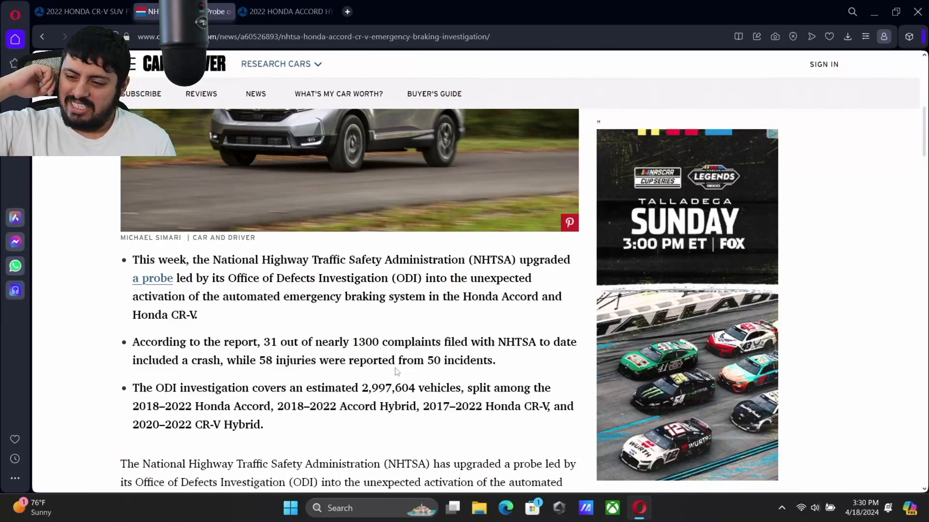
pyautogui.moveTo(416, 255)
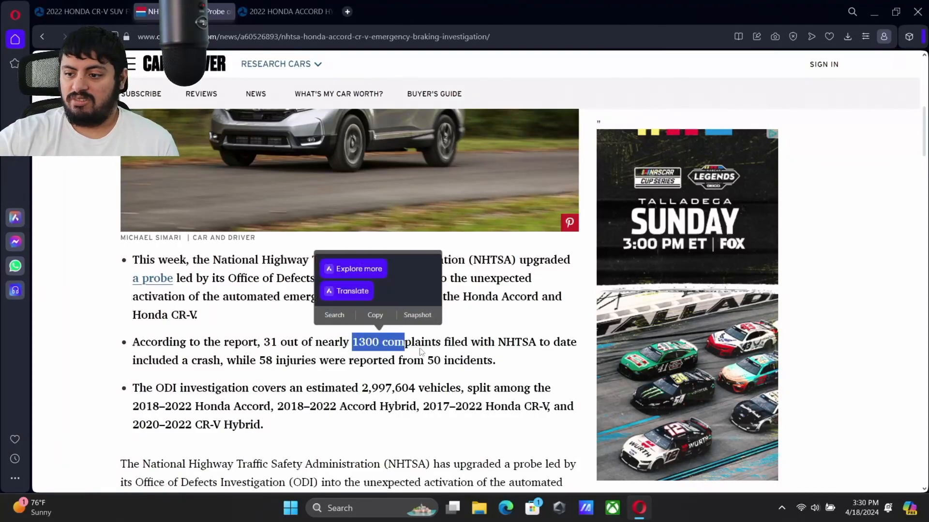
pyautogui.moveTo(490, 321)
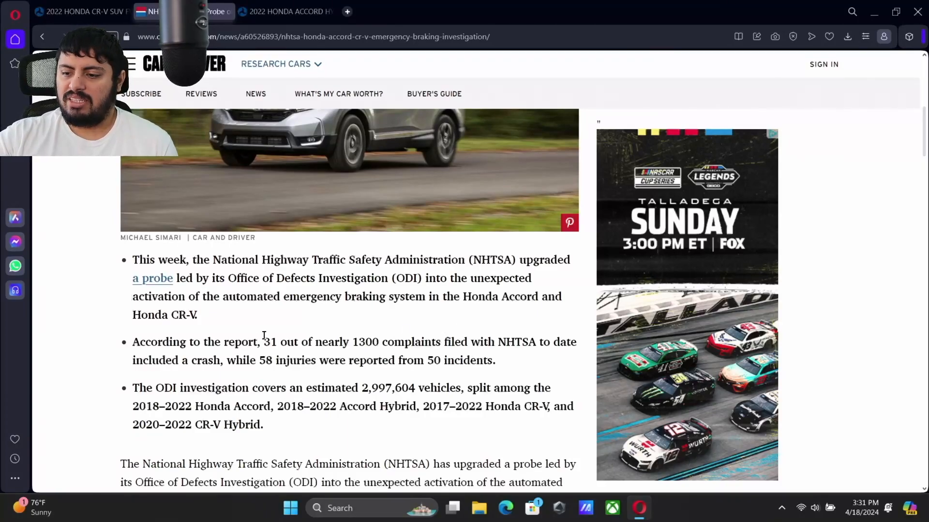
pyautogui.moveTo(452, 338)
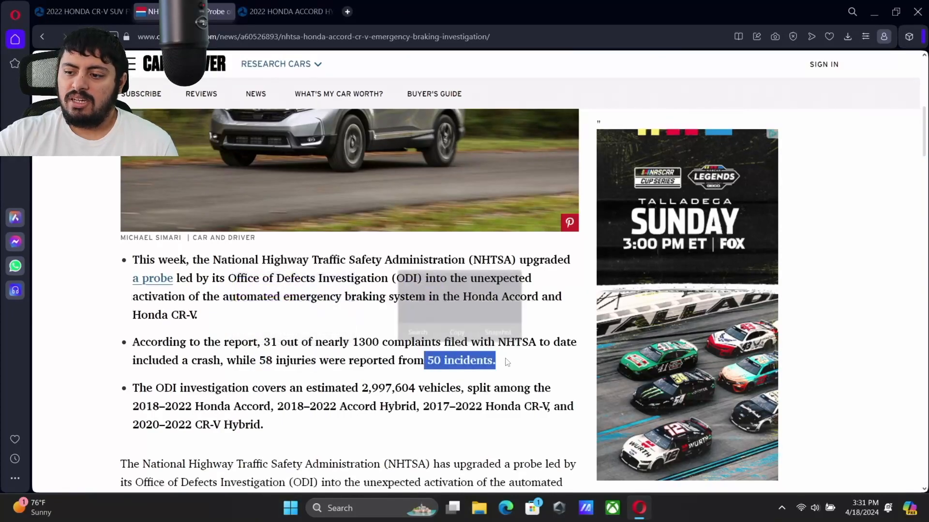
pyautogui.click(506, 369)
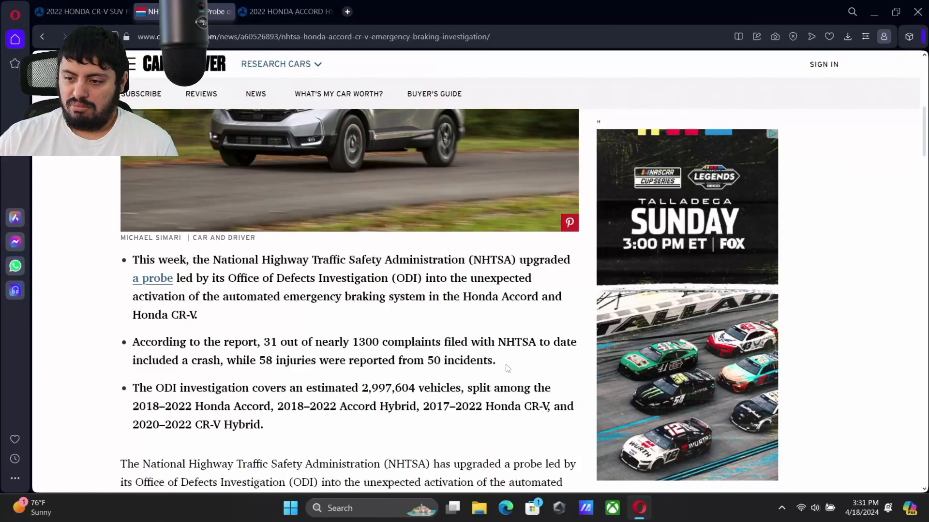
pyautogui.moveTo(251, 325)
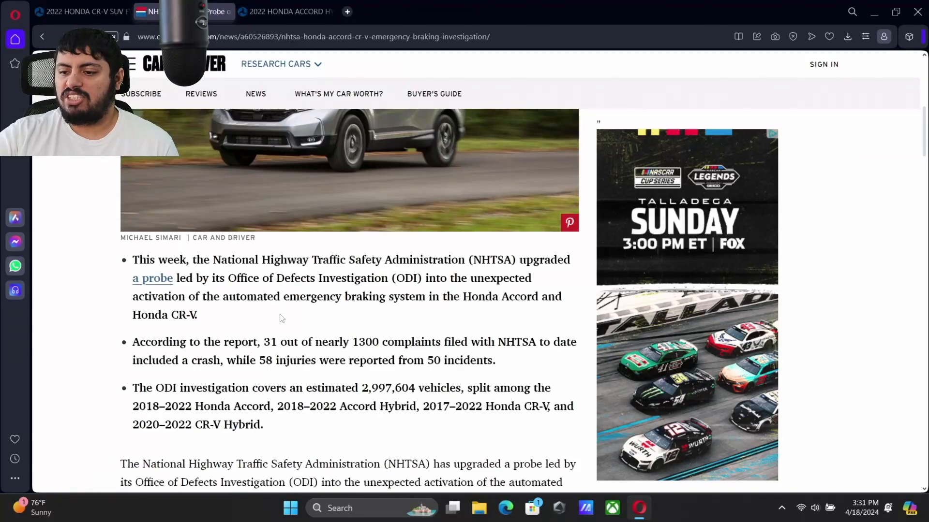
pyautogui.moveTo(346, 332)
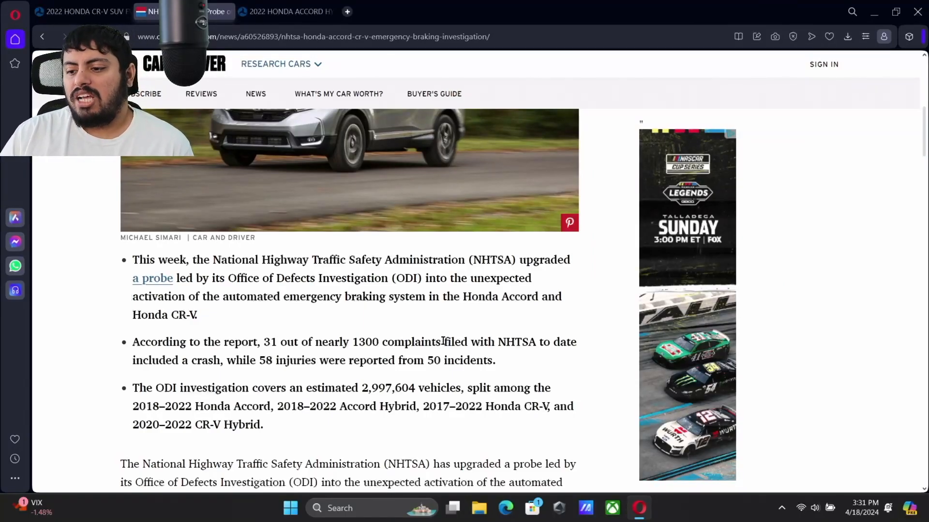
pyautogui.moveTo(470, 337)
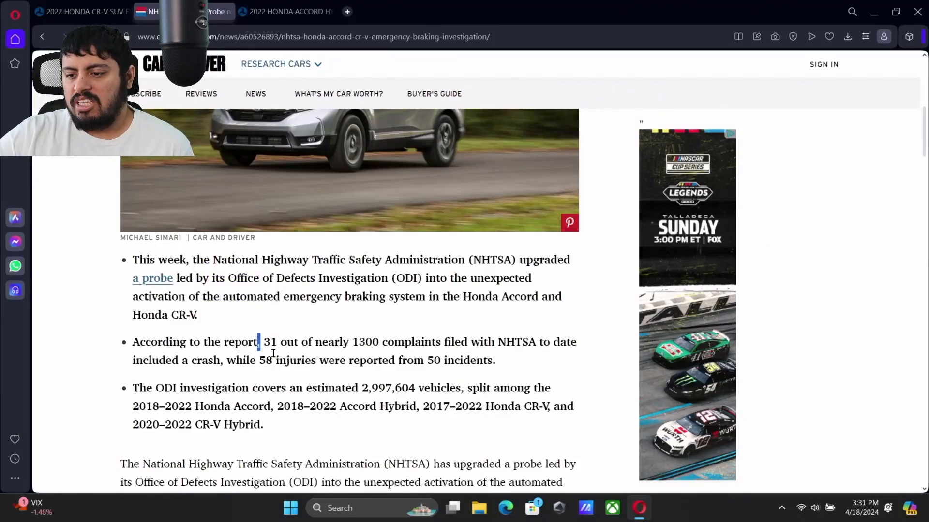
pyautogui.doubleClick(264, 360)
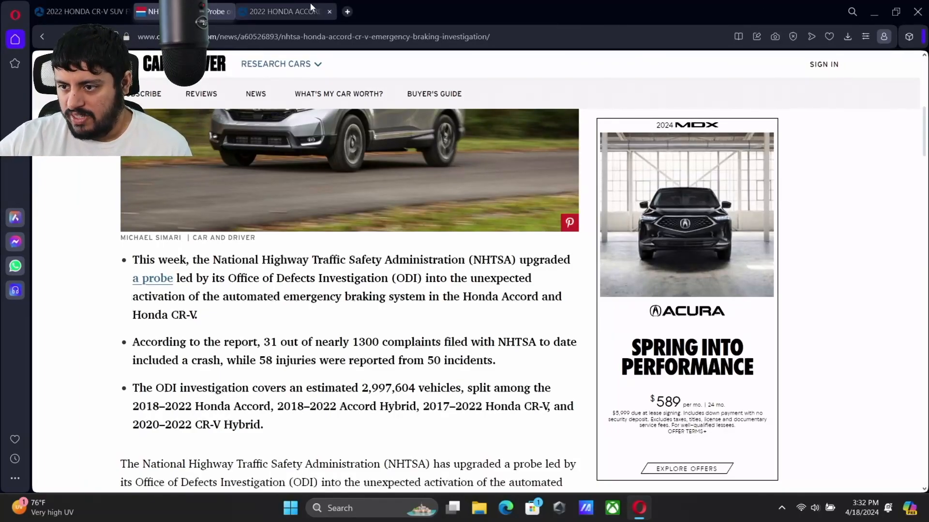
pyautogui.click(153, 278)
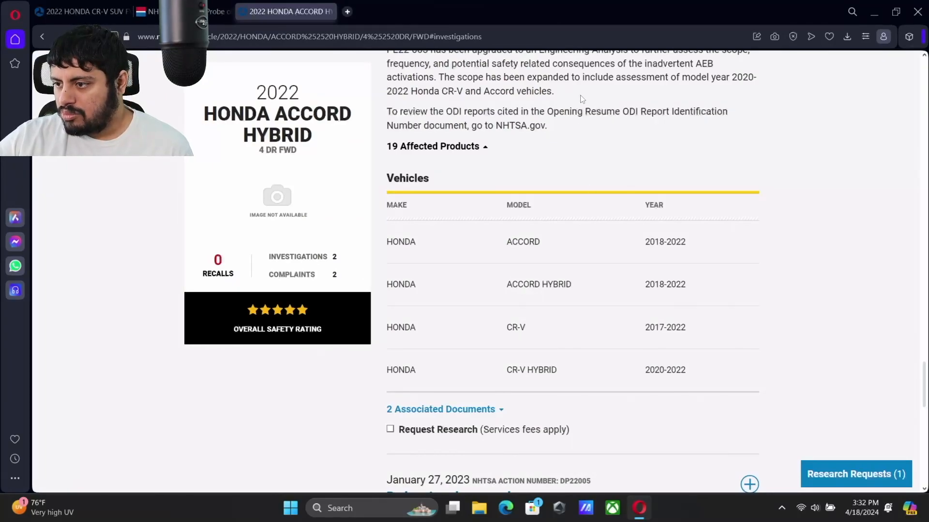
pyautogui.scroll(3)
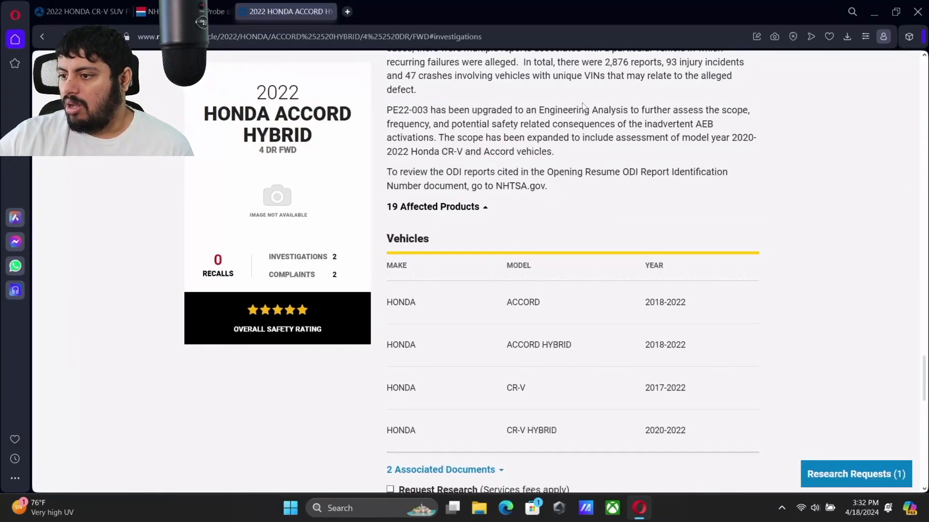
pyautogui.moveTo(678, 231)
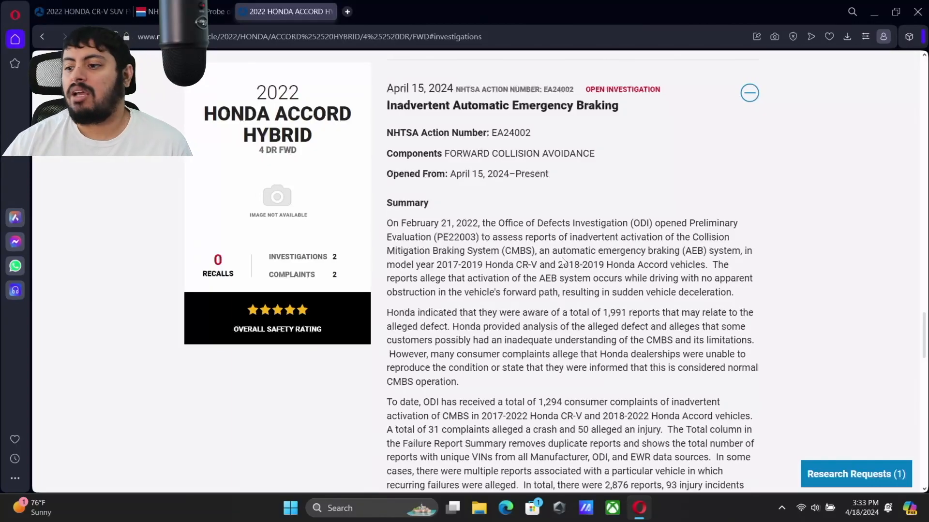
pyautogui.scroll(3)
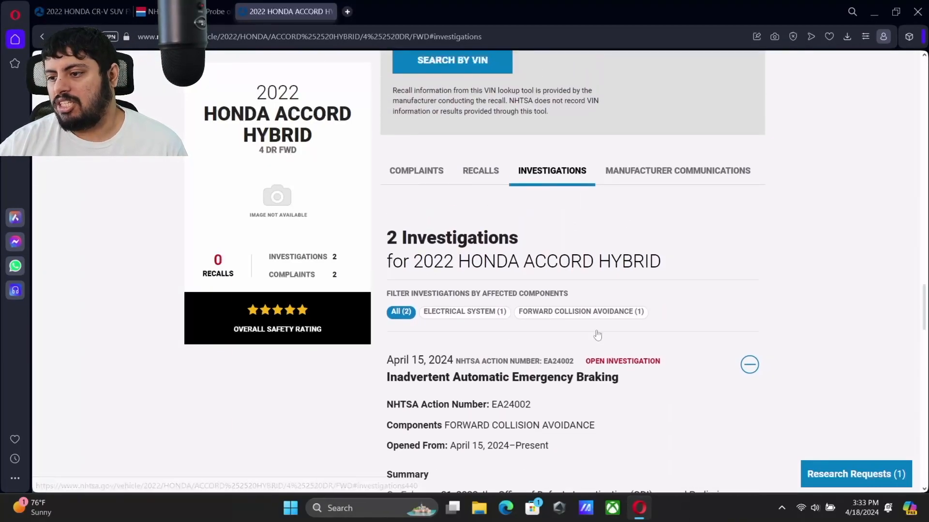
pyautogui.scroll(3)
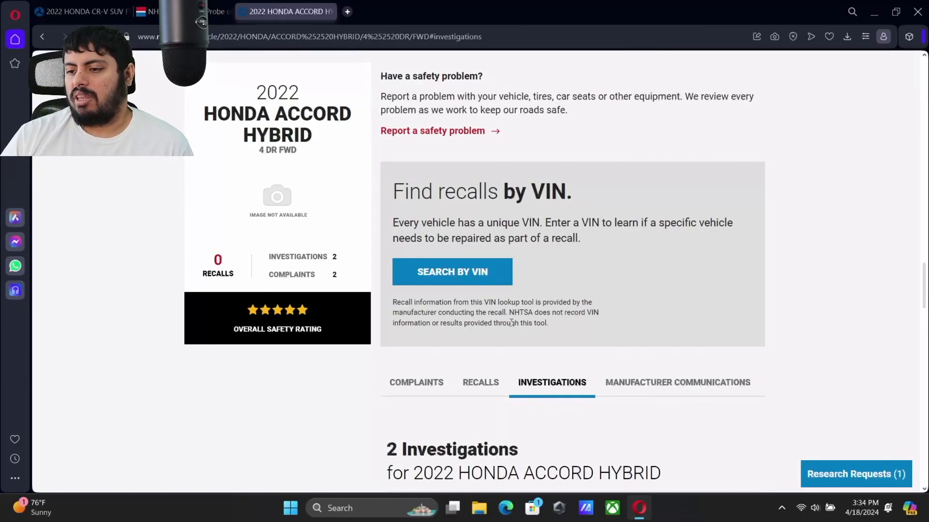
pyautogui.click(210, 11)
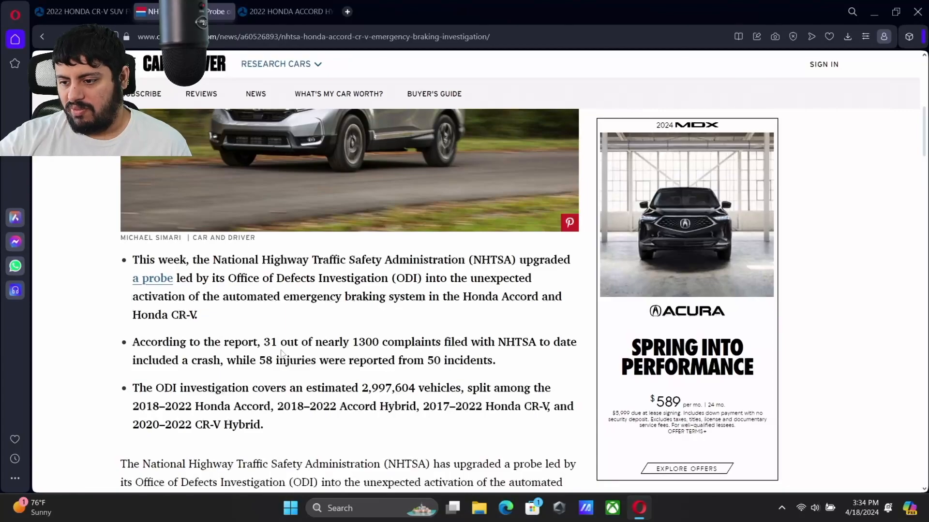
pyautogui.scroll(-3)
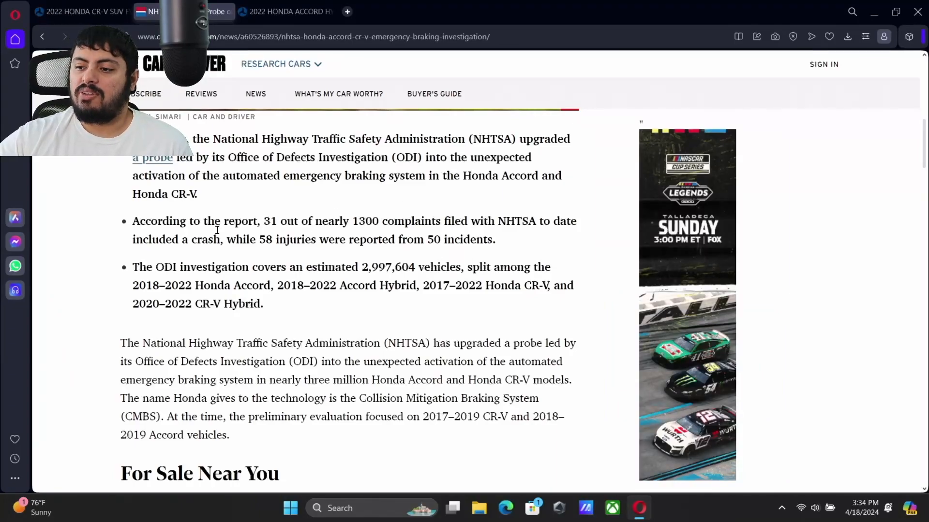
pyautogui.moveTo(396, 203)
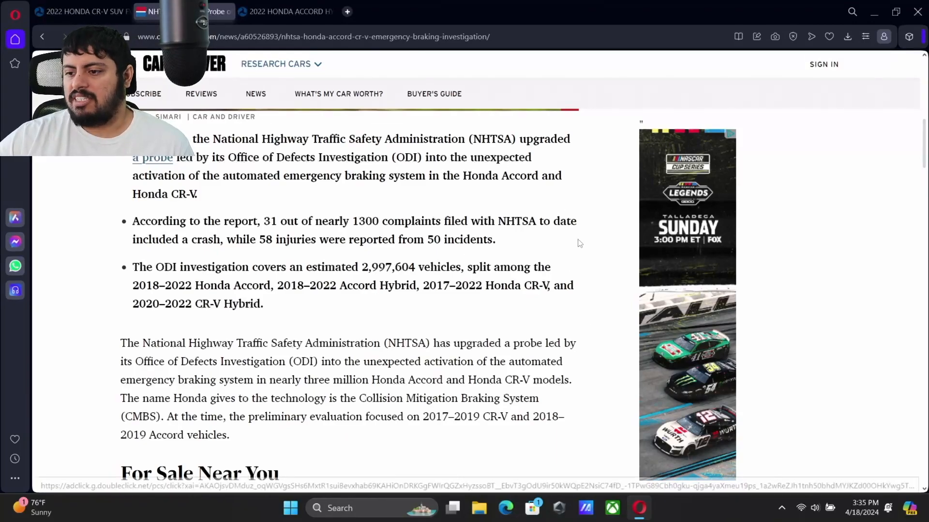
pyautogui.scroll(-3)
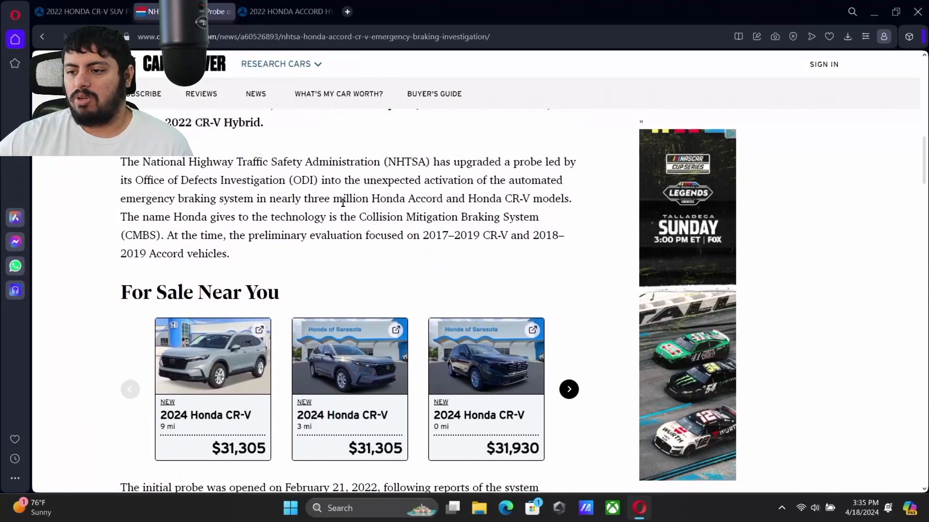
pyautogui.scroll(-3)
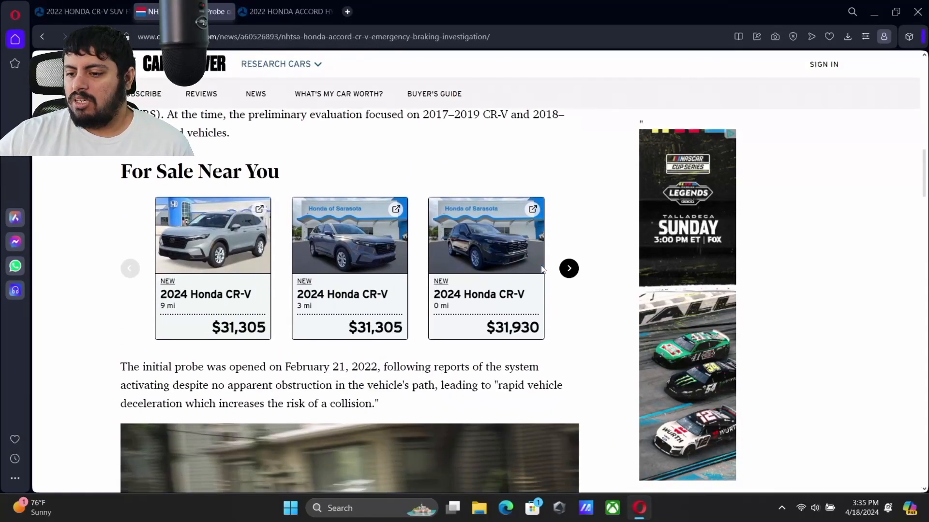
pyautogui.scroll(-3)
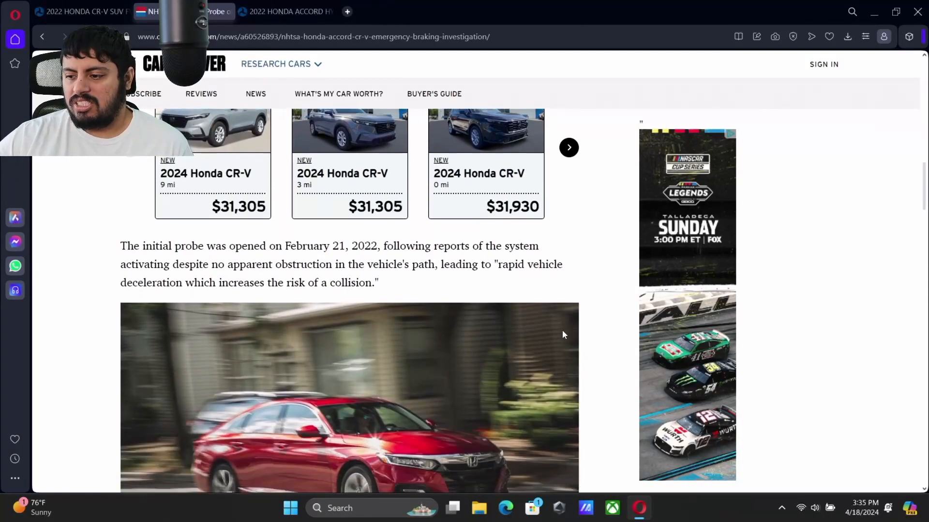
pyautogui.scroll(-3)
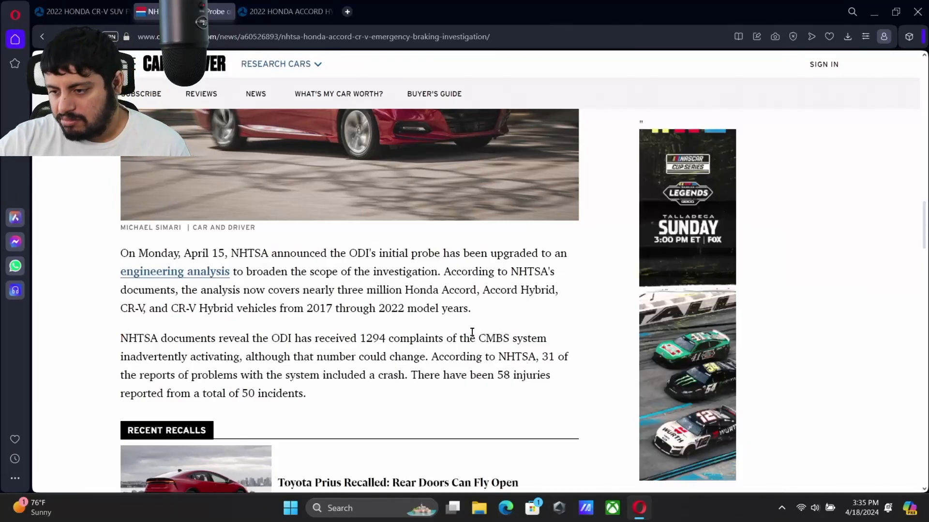
pyautogui.moveTo(407, 340)
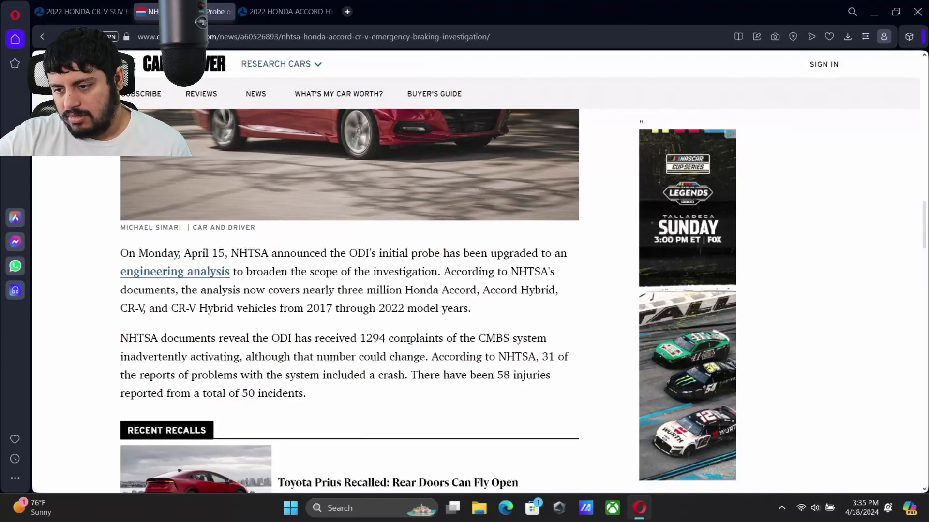
pyautogui.scroll(-3)
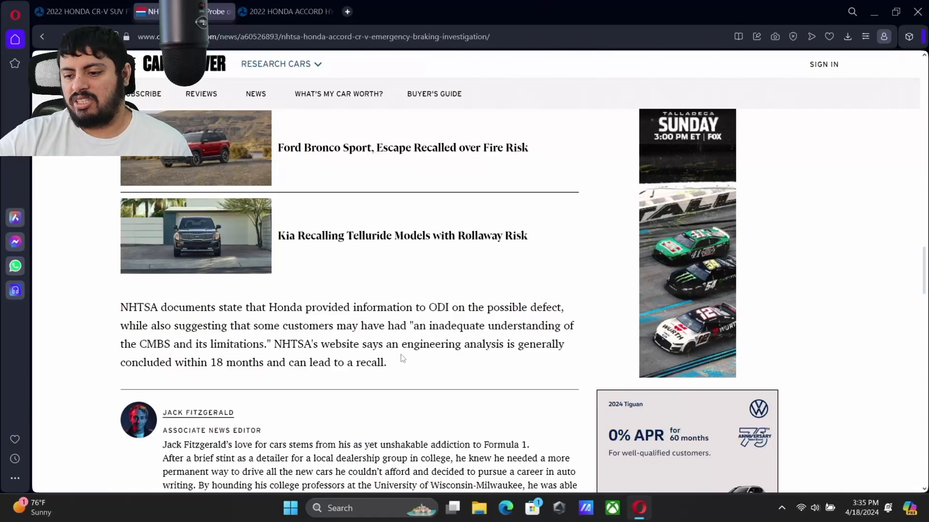
pyautogui.scroll(-3)
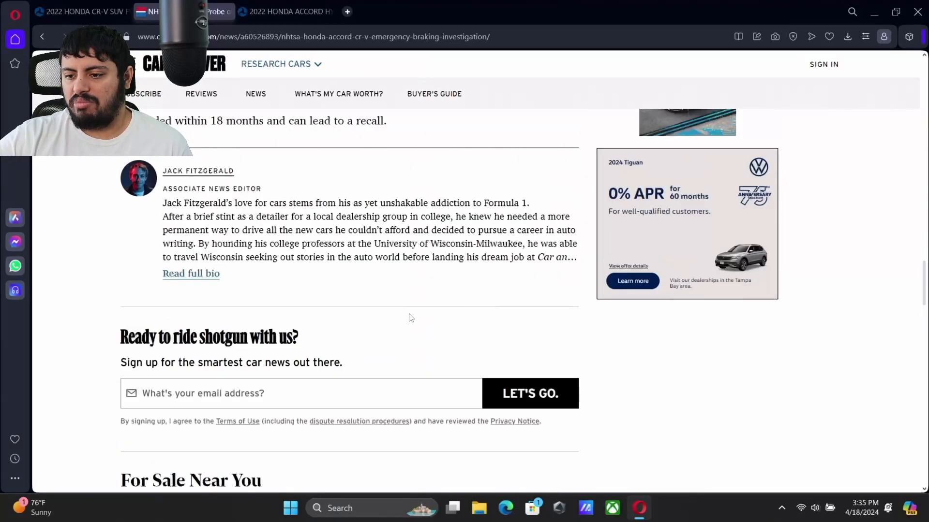
pyautogui.scroll(3)
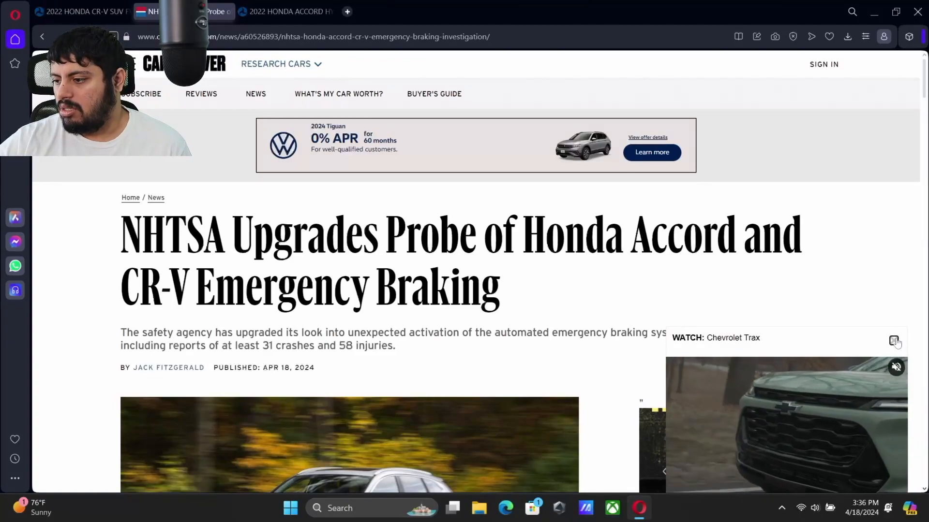
# Dismiss the floating Chevrolet Trax video and show the article summary and CR-V photo
pyautogui.click(895, 341)
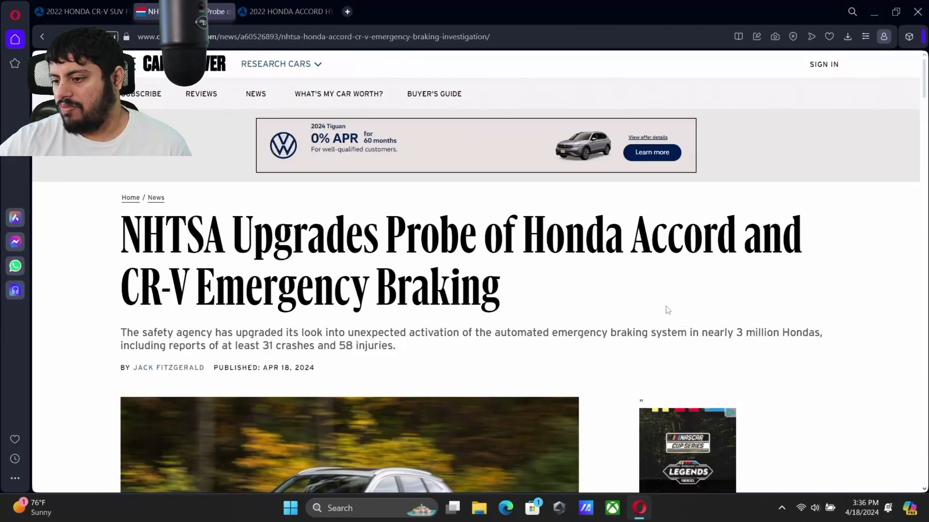
pyautogui.scroll(-3)
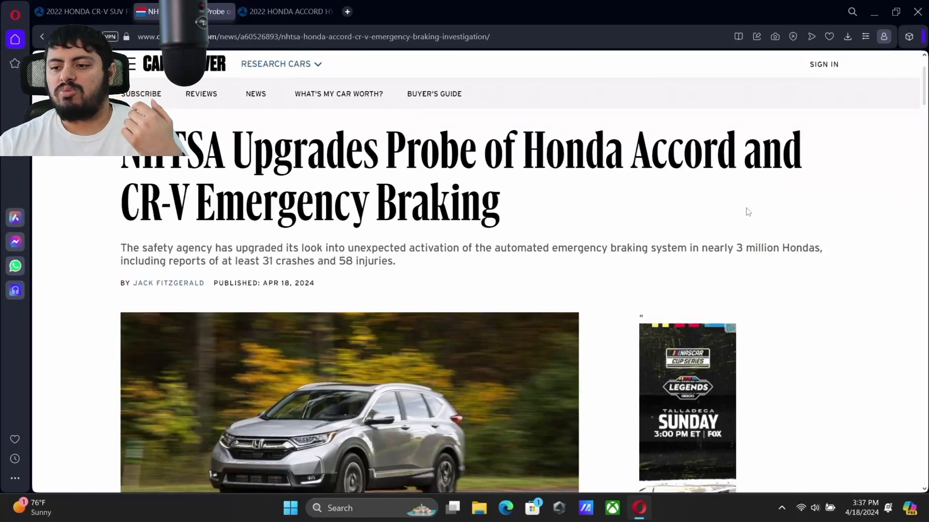
pyautogui.scroll(-3)
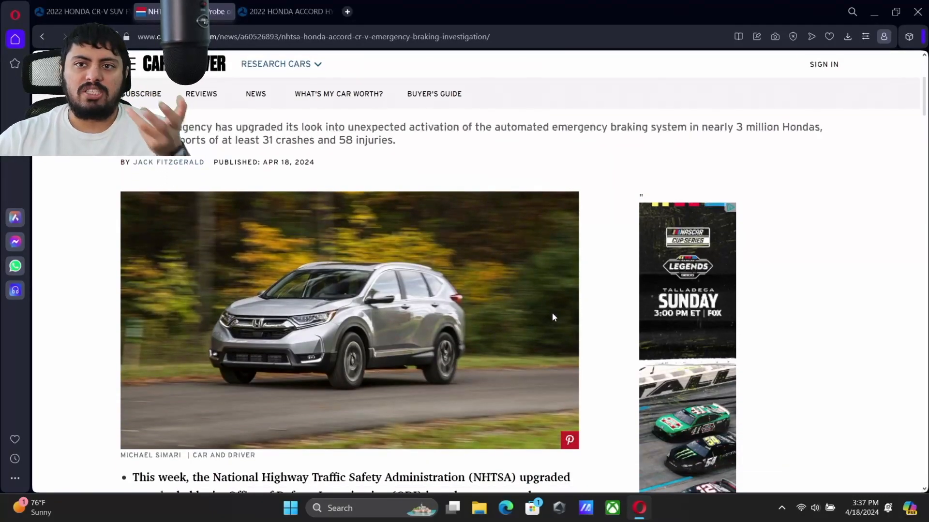
pyautogui.scroll(-3)
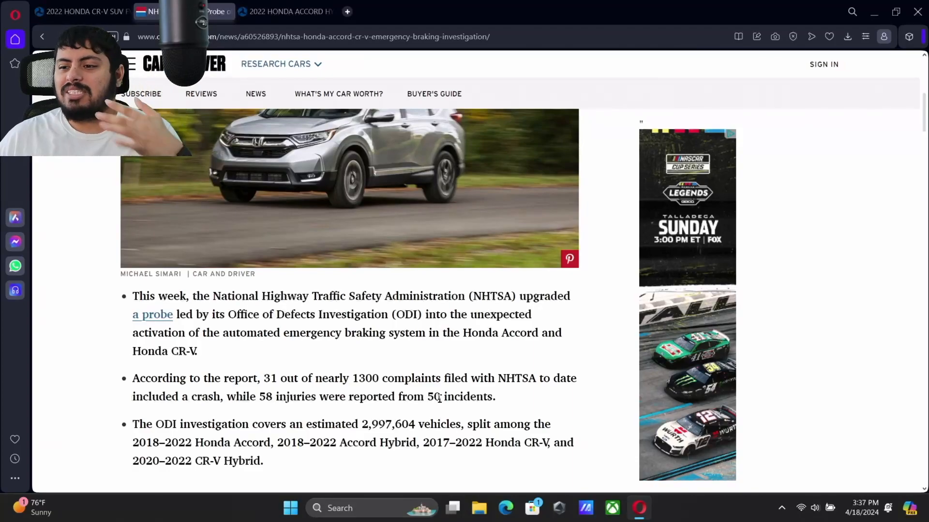
pyautogui.moveTo(356, 204)
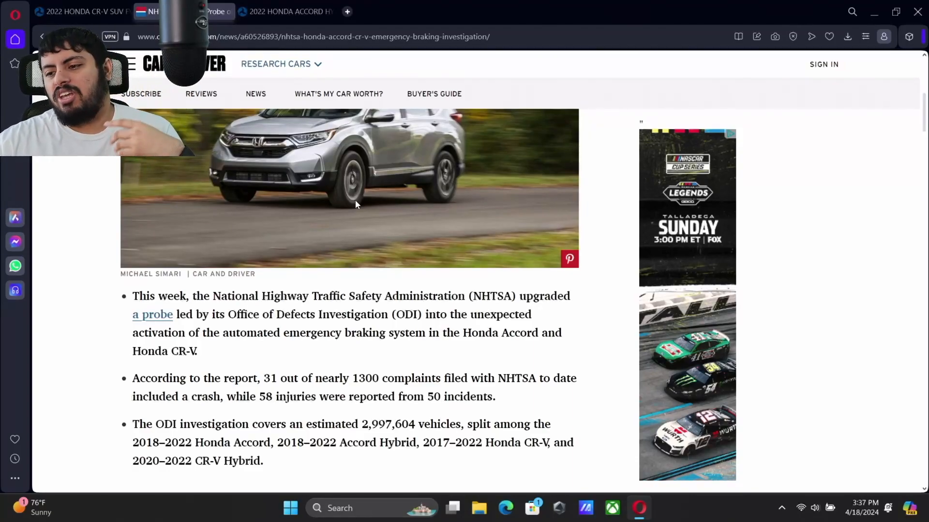
pyautogui.scroll(3)
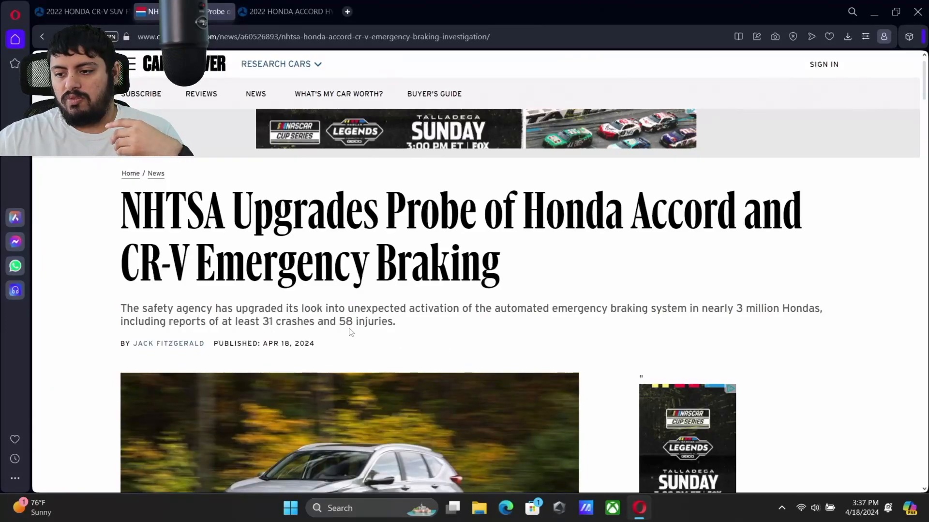
pyautogui.scroll(-3)
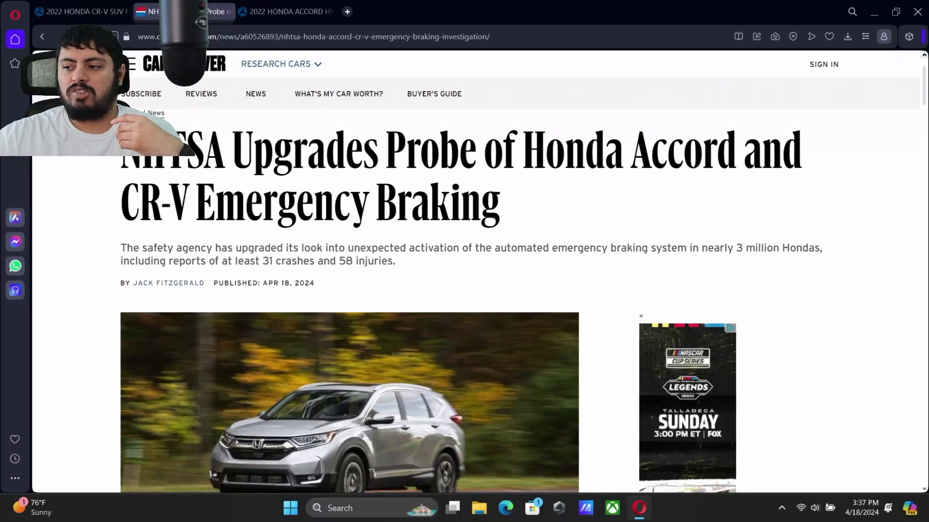